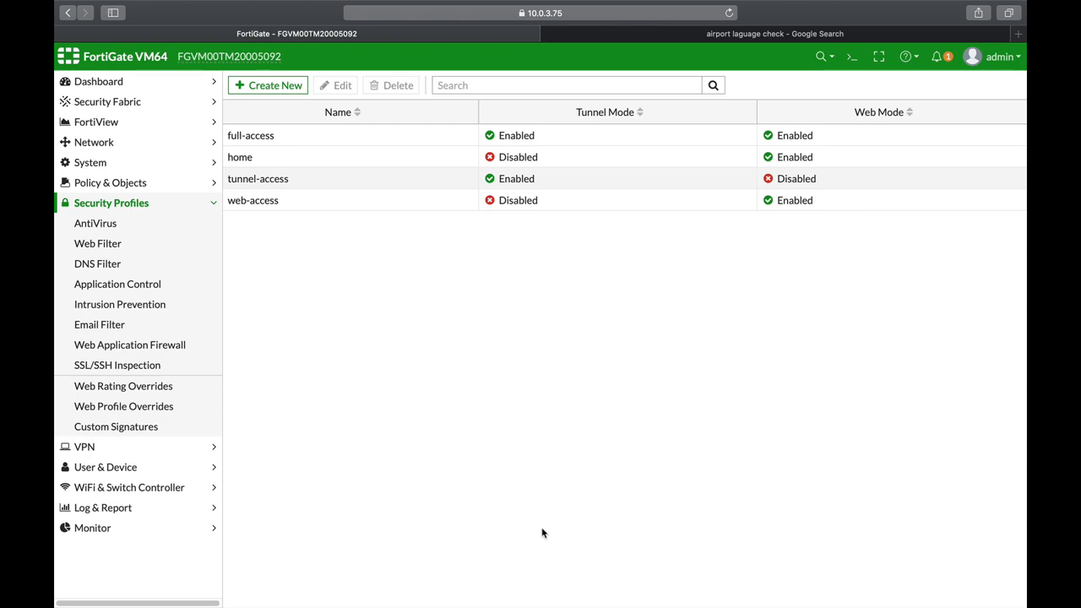
Browse the AntiVirus profile list (incl. 'block eicAR'), then show the DNS Filter profiles
click(94, 223)
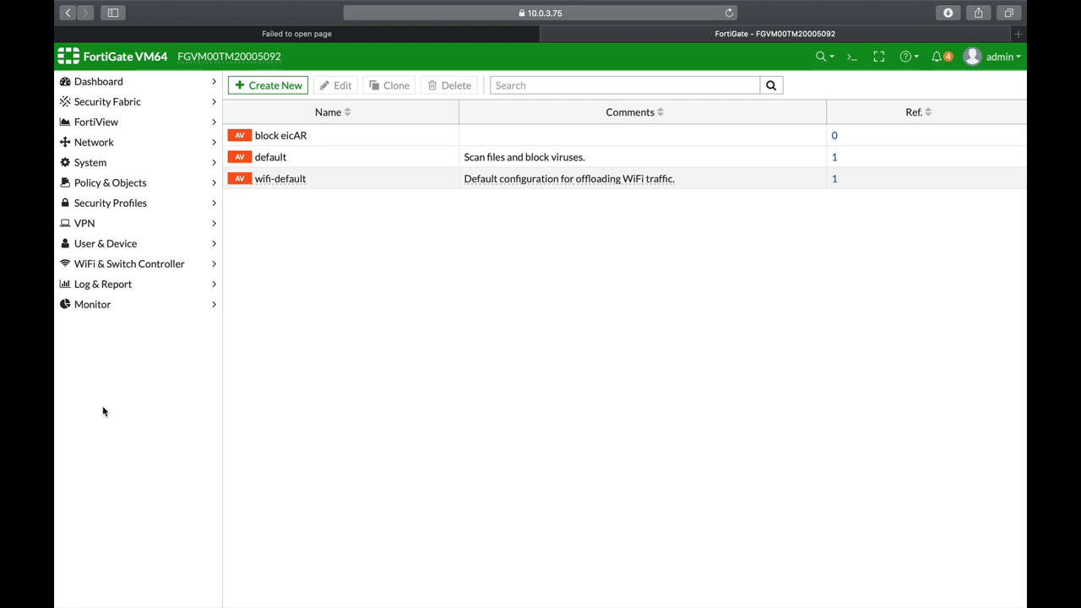
mouse_move(110, 203)
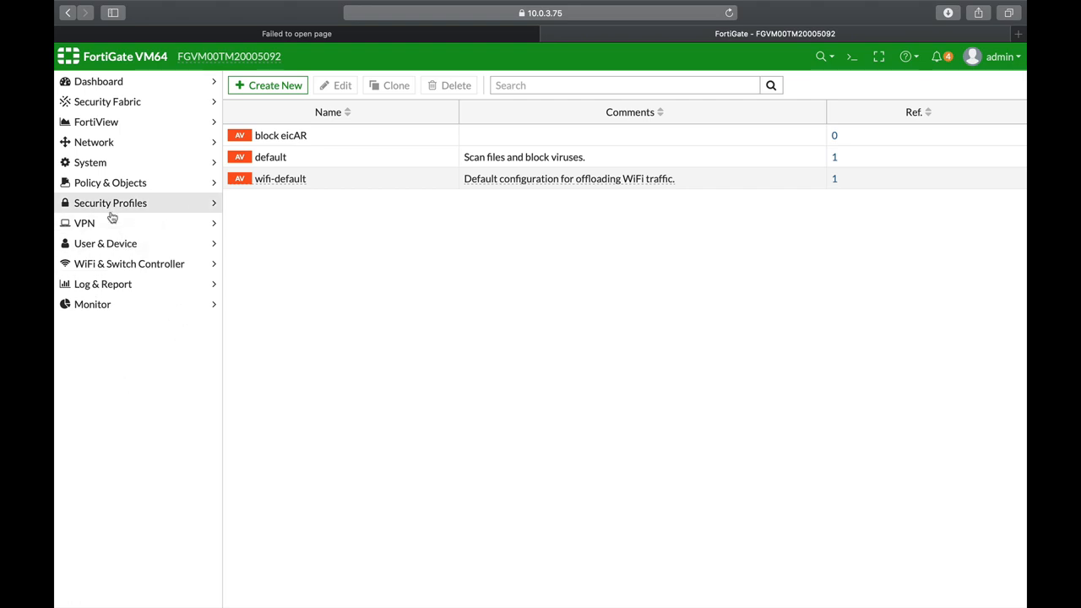
click(112, 202)
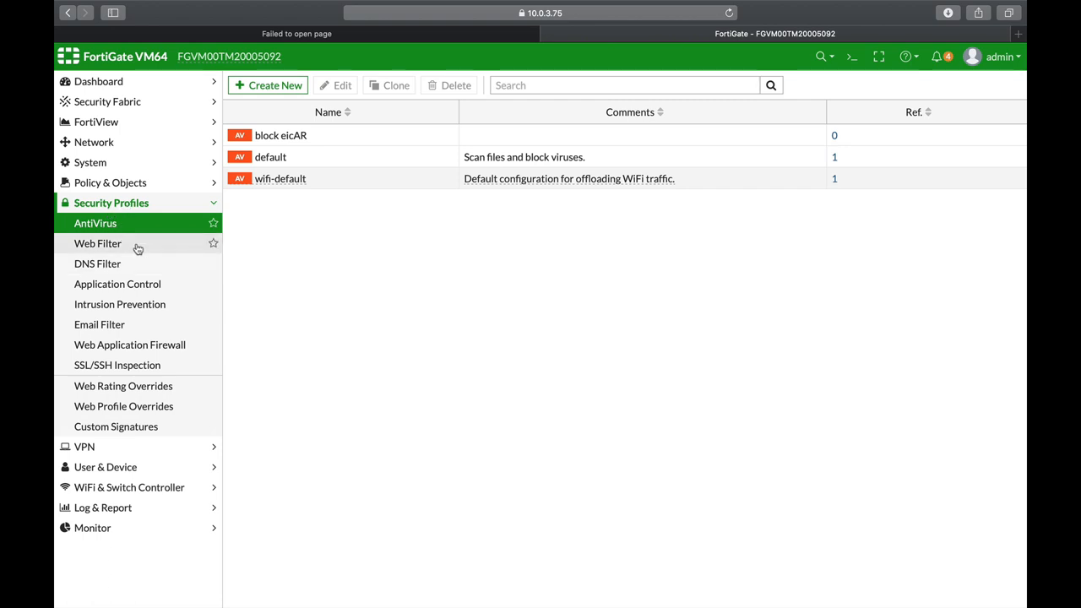
mouse_move(142, 264)
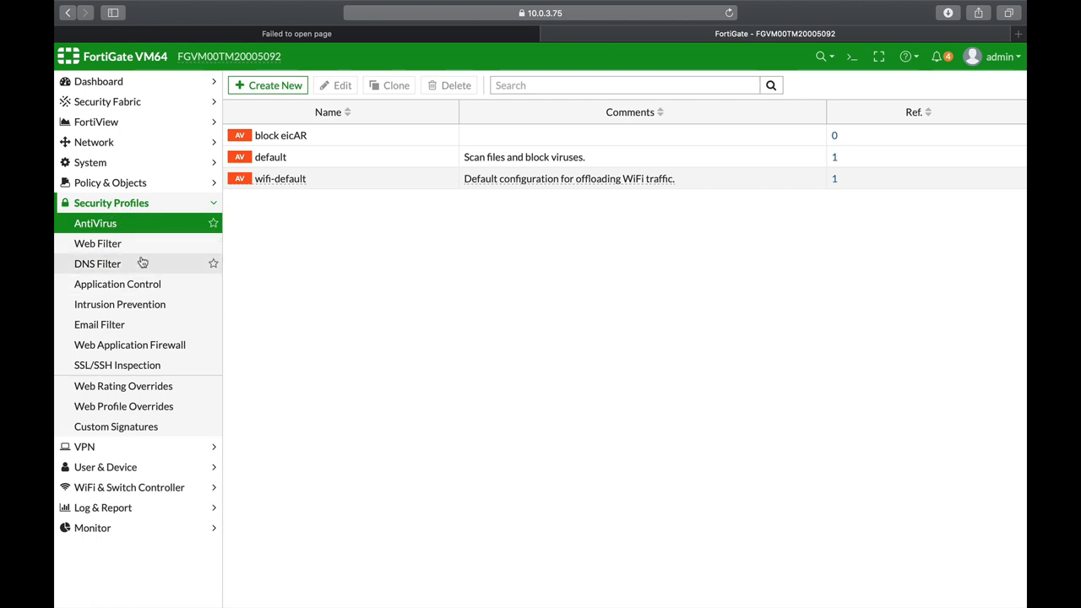
mouse_move(98, 244)
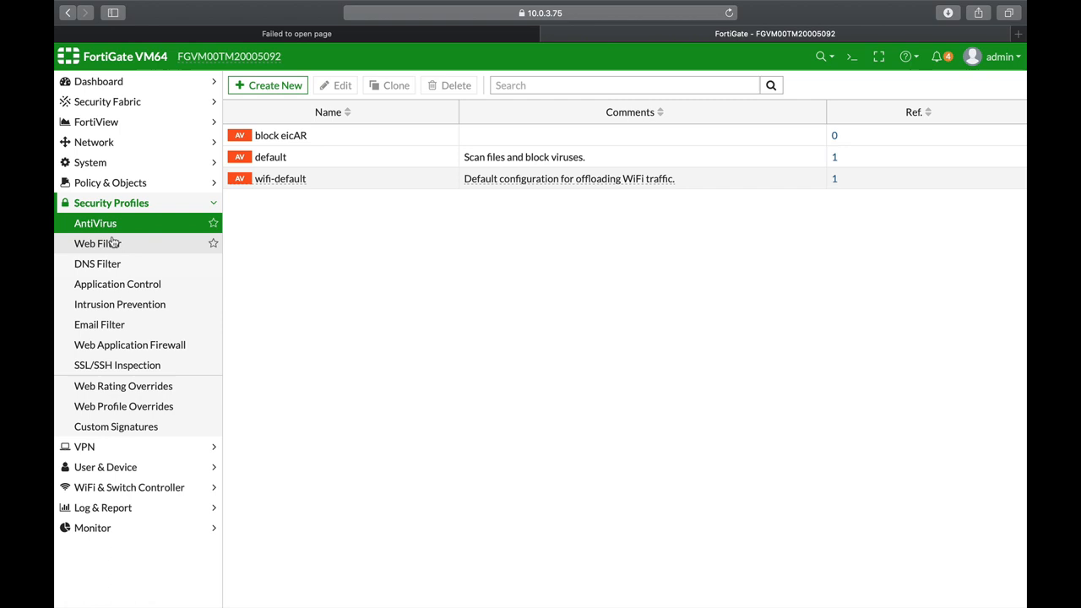
mouse_move(118, 284)
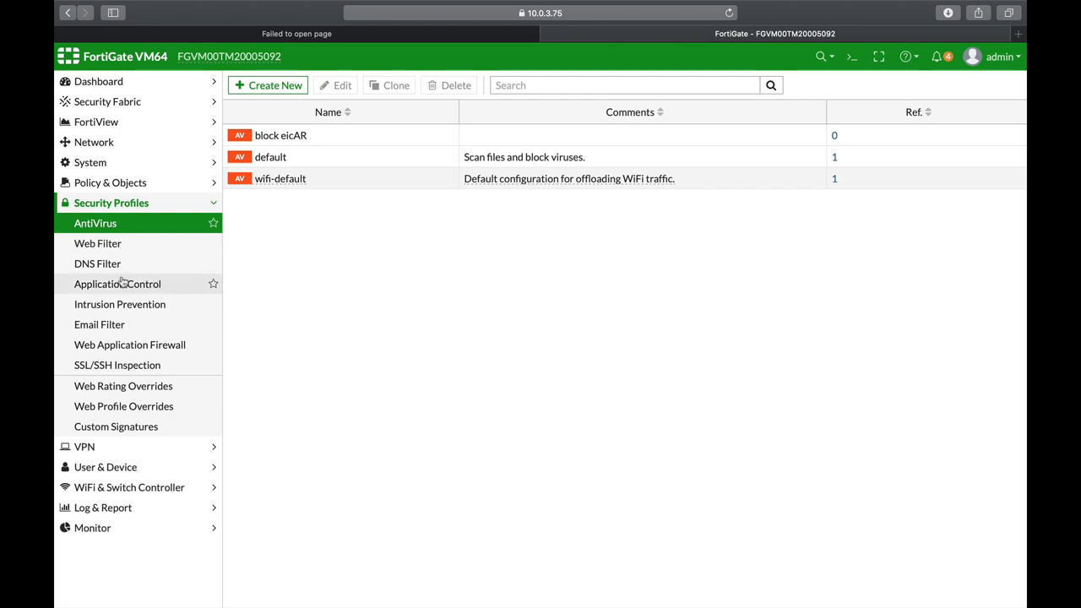
mouse_move(98, 243)
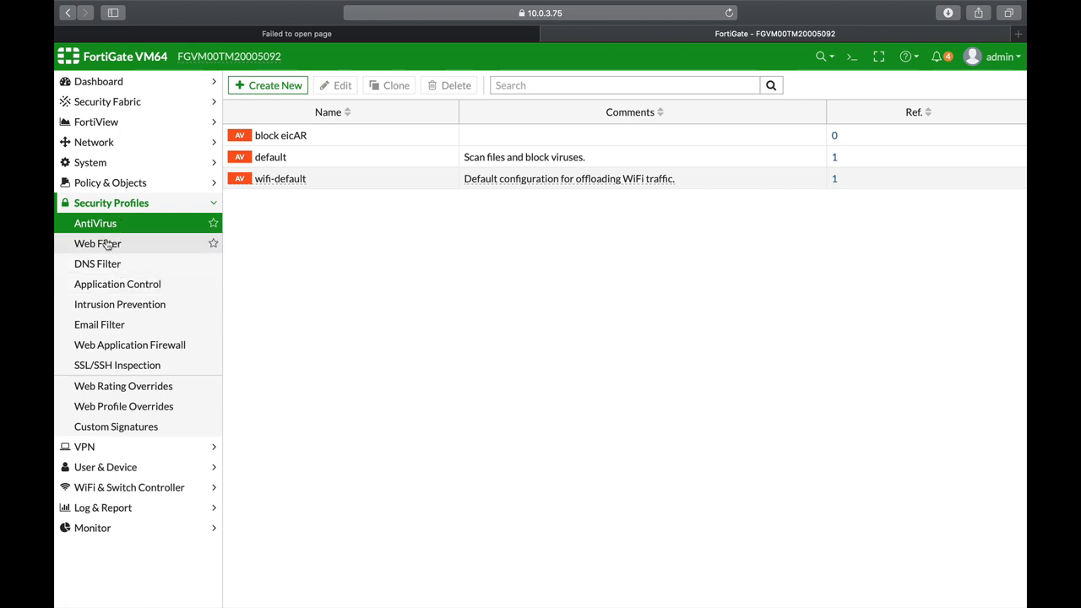
click(98, 264)
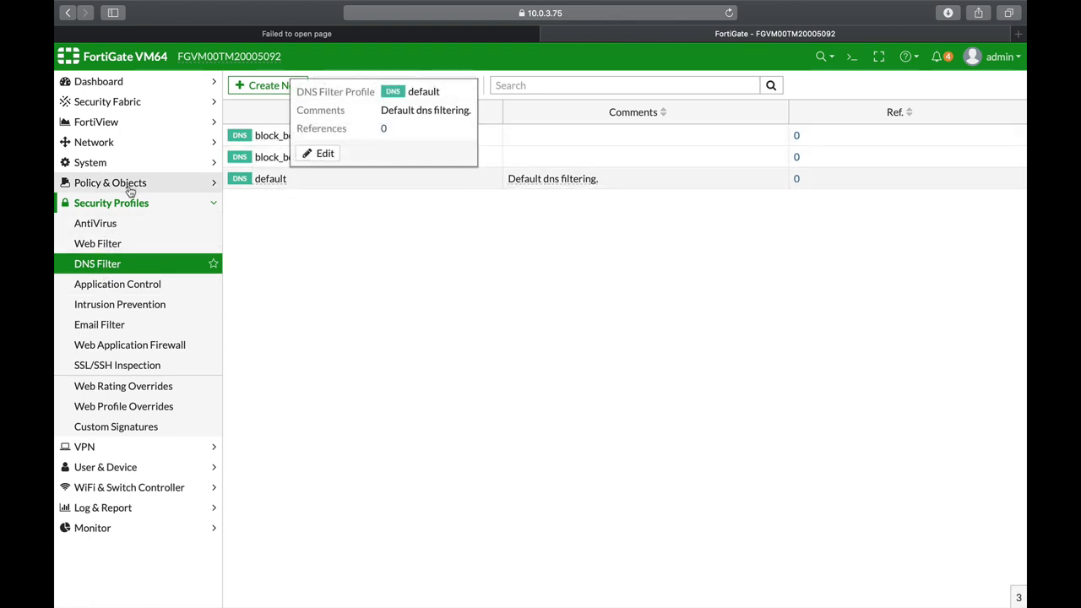
Edit the 'marketing' IPv4 policy and enable AntiVirus with the 'default' profile
click(111, 182)
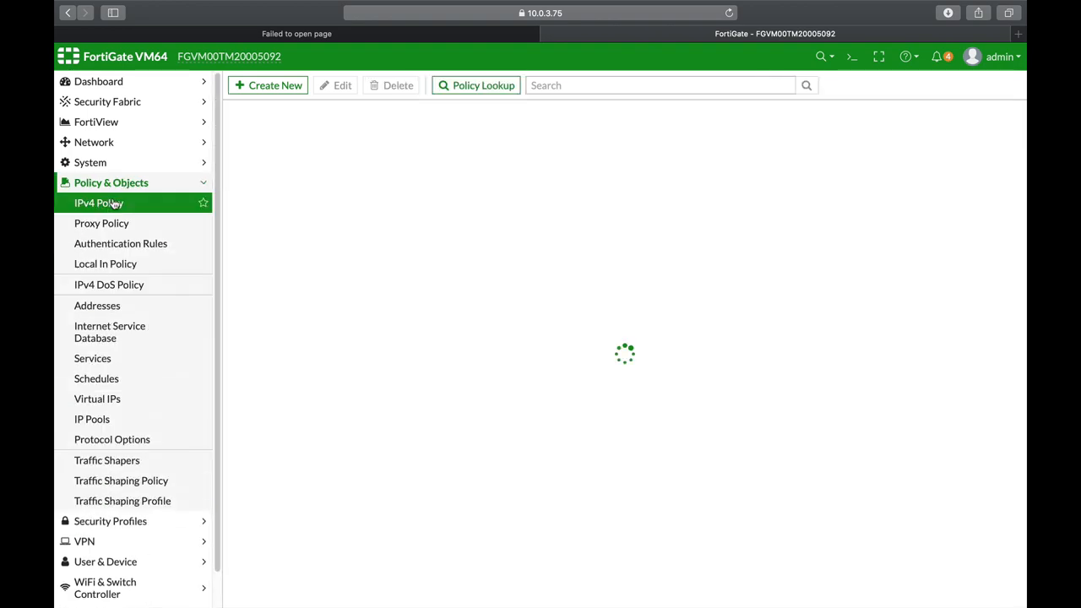
click(98, 203)
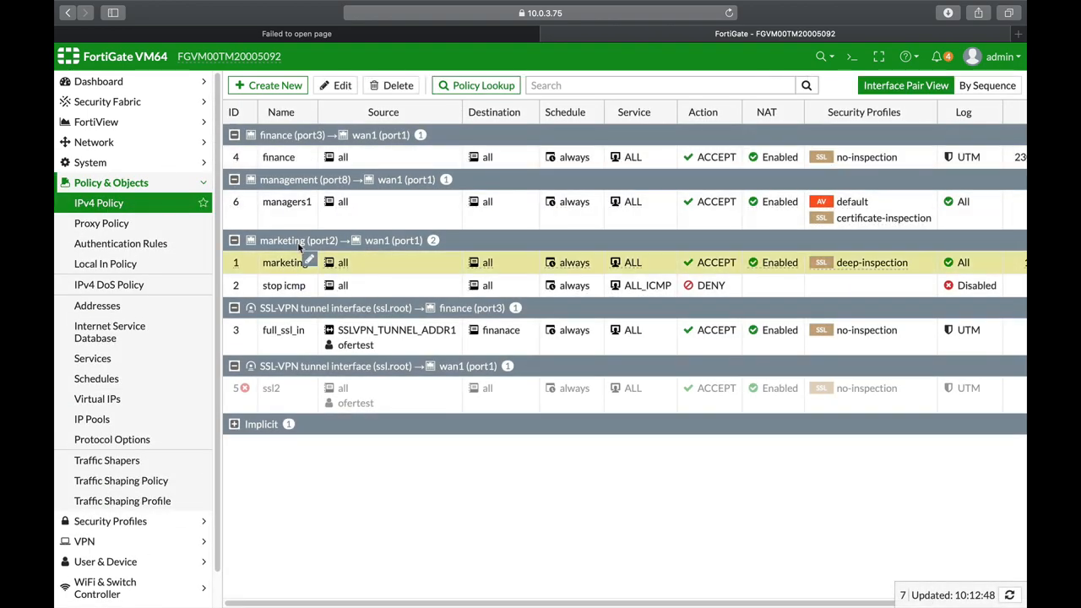
double_click(284, 262)
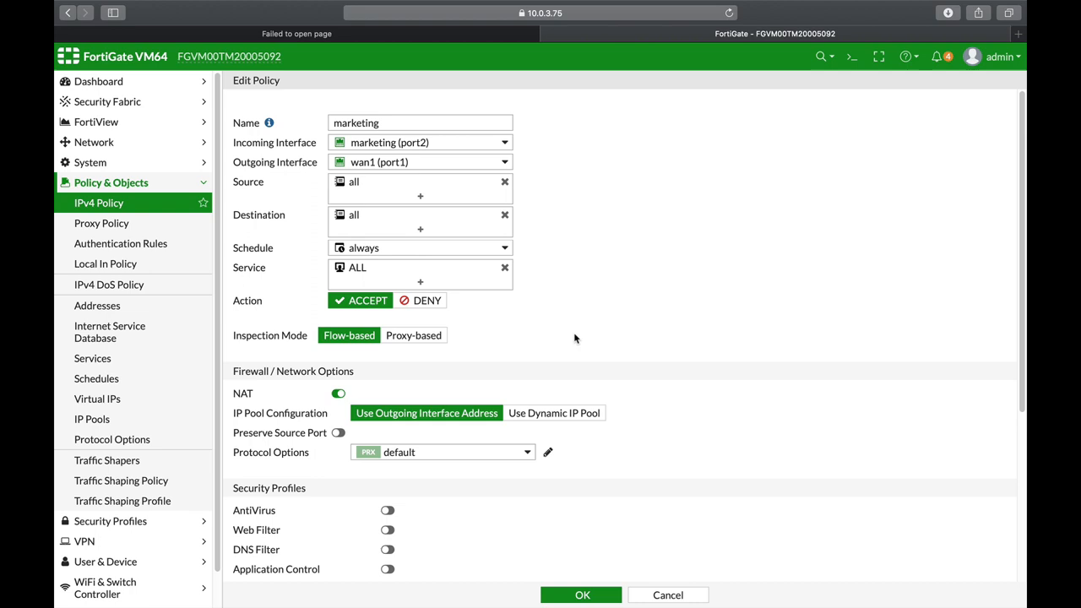
click(388, 271)
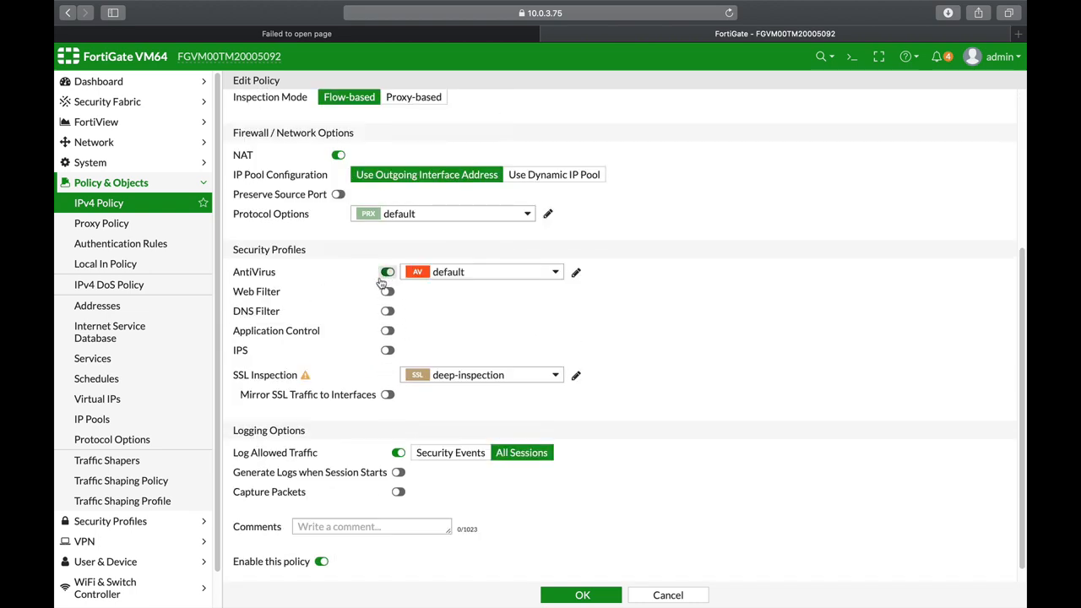
click(388, 270)
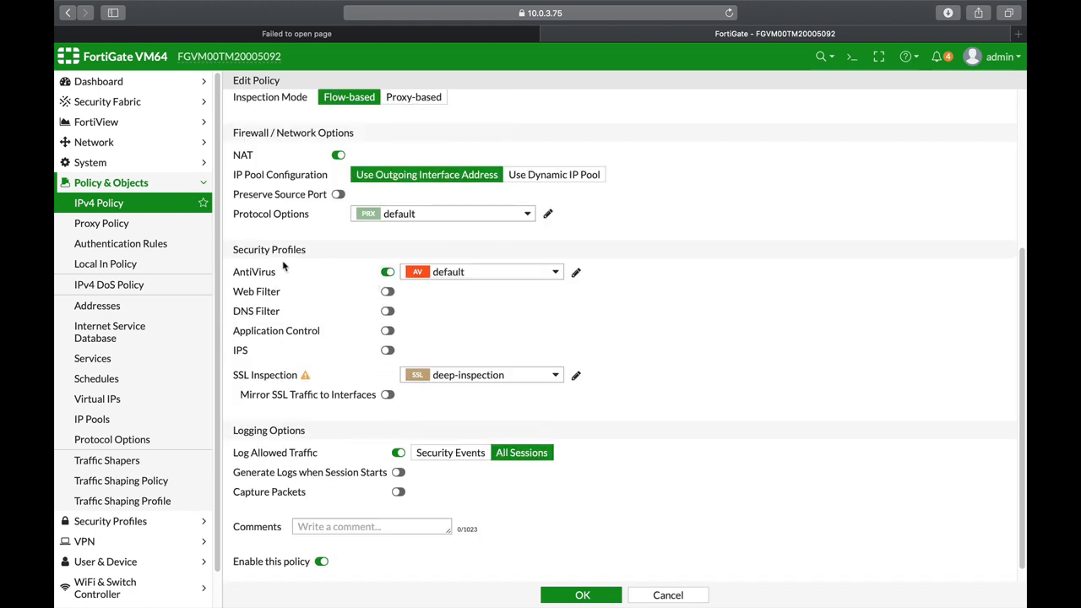
mouse_move(360, 273)
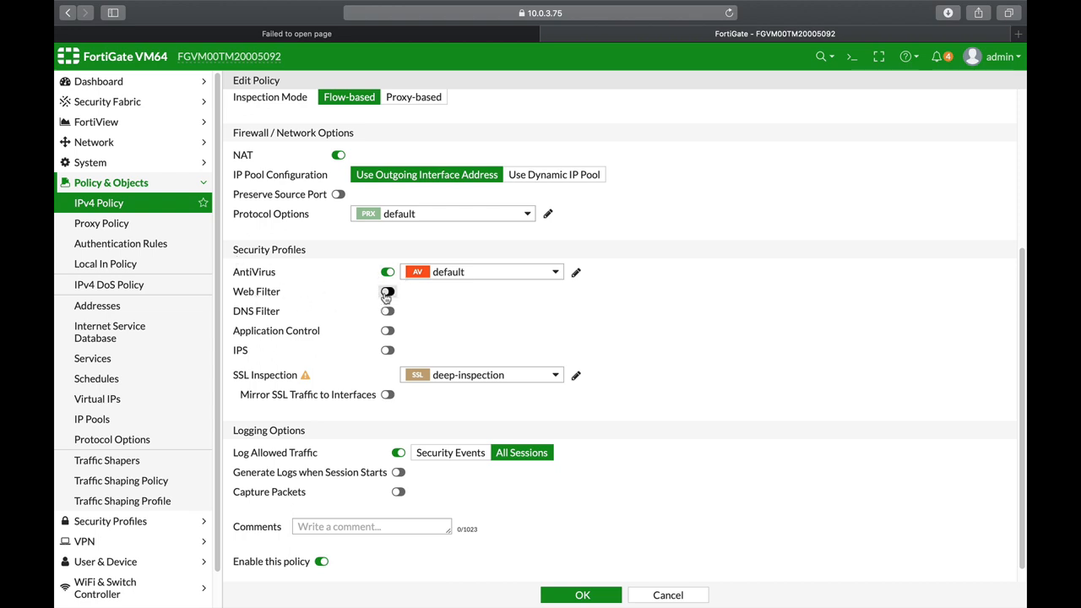
Enable Web Filter with the 'default' profile, reviewing the available profile choices
click(389, 290)
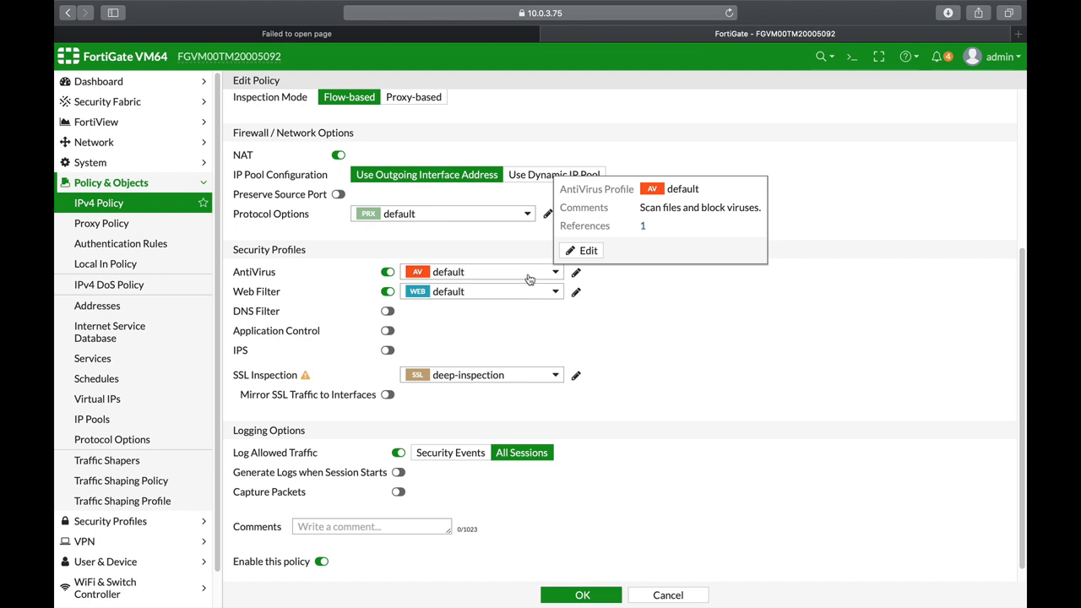
click(554, 271)
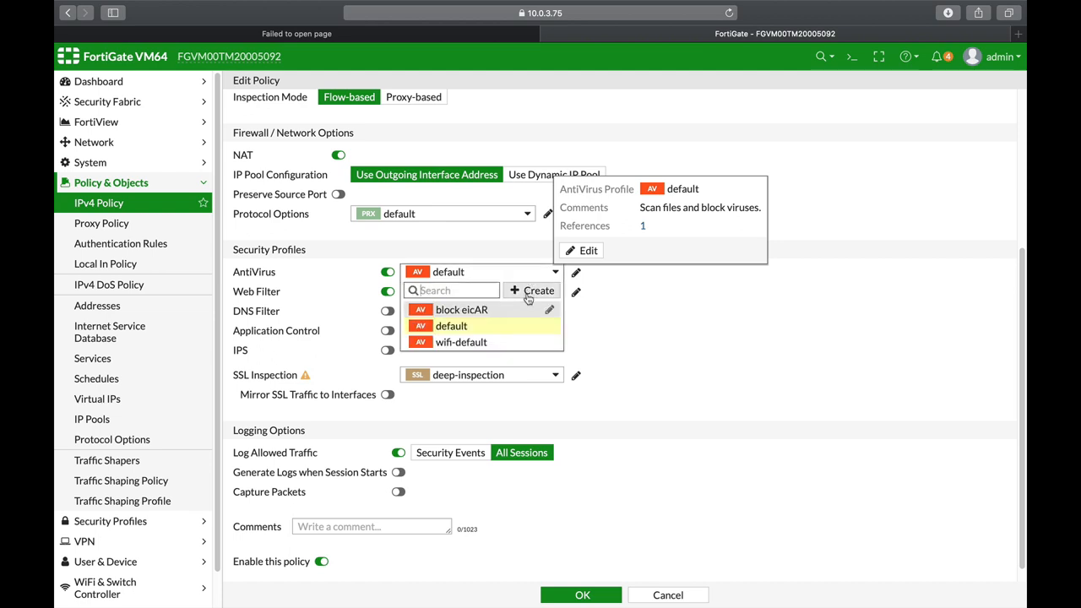
mouse_move(658, 291)
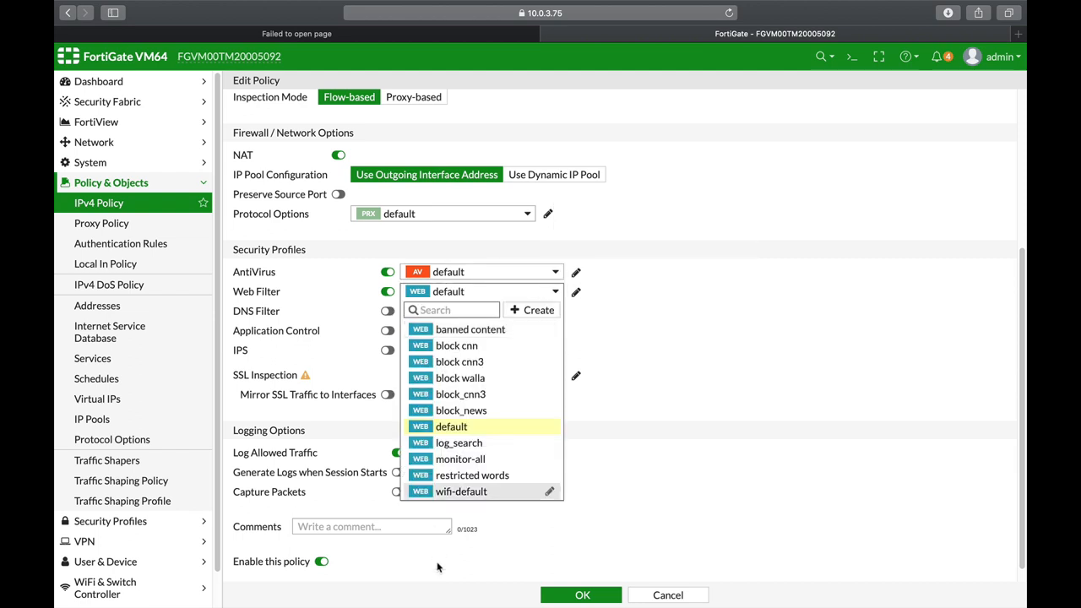
mouse_move(457, 345)
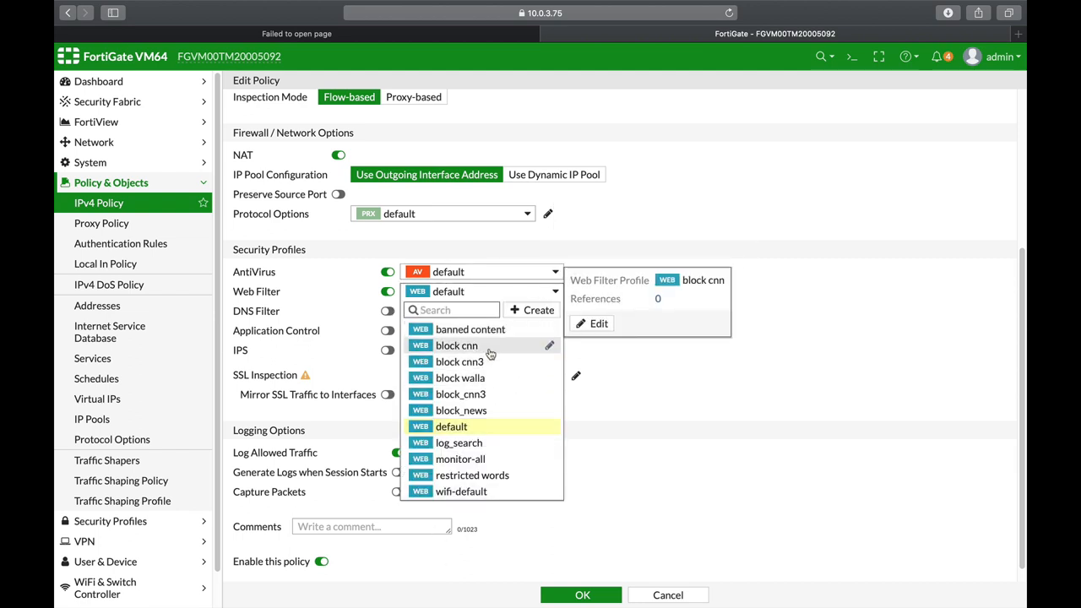
mouse_move(489, 372)
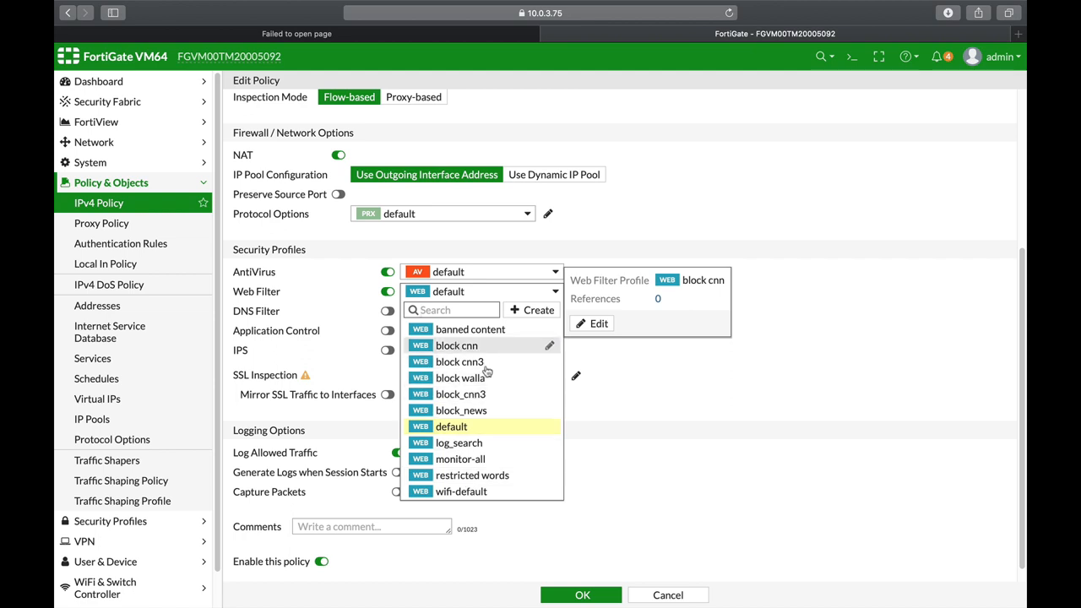
mouse_move(490, 349)
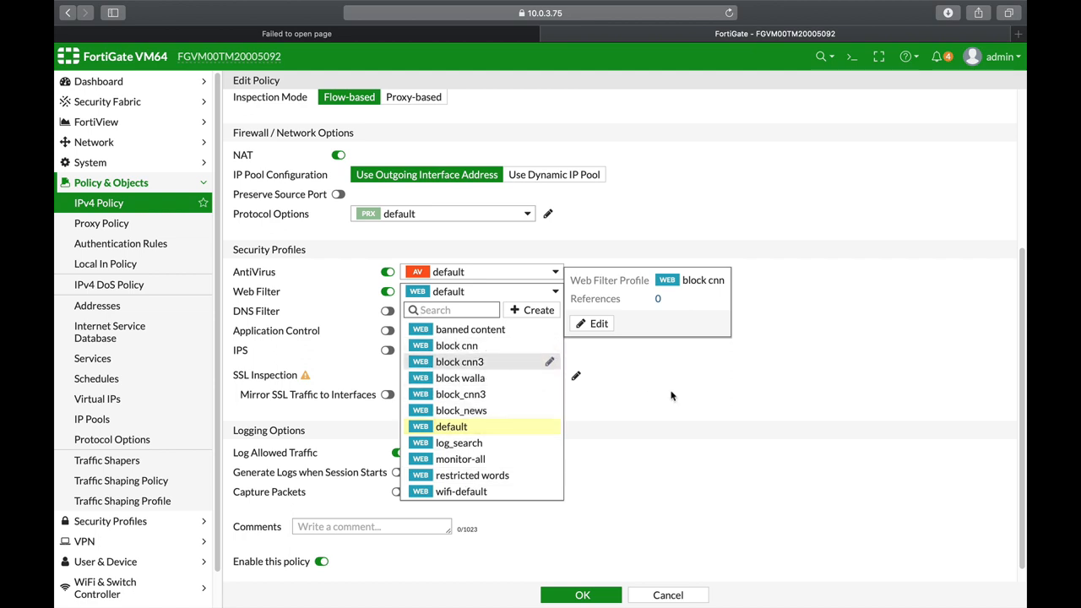
click(451, 426)
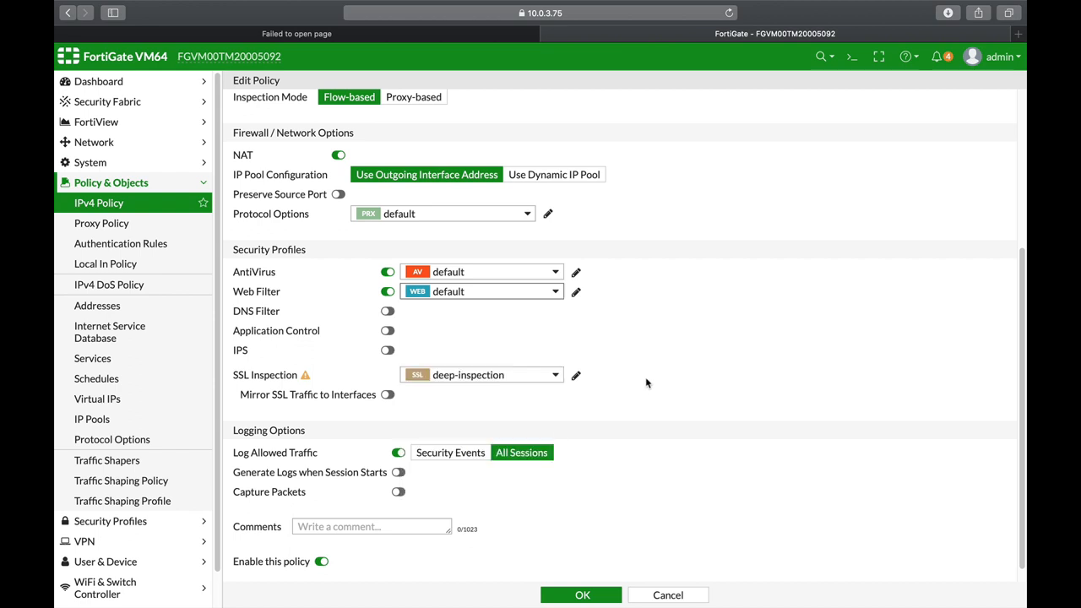
mouse_move(576, 375)
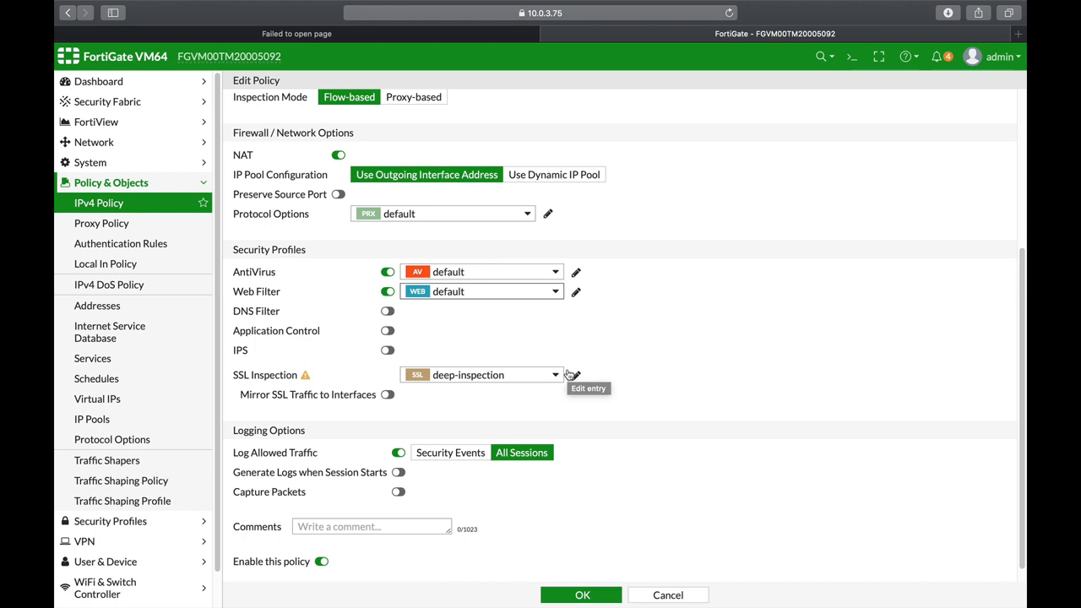
mouse_move(449, 415)
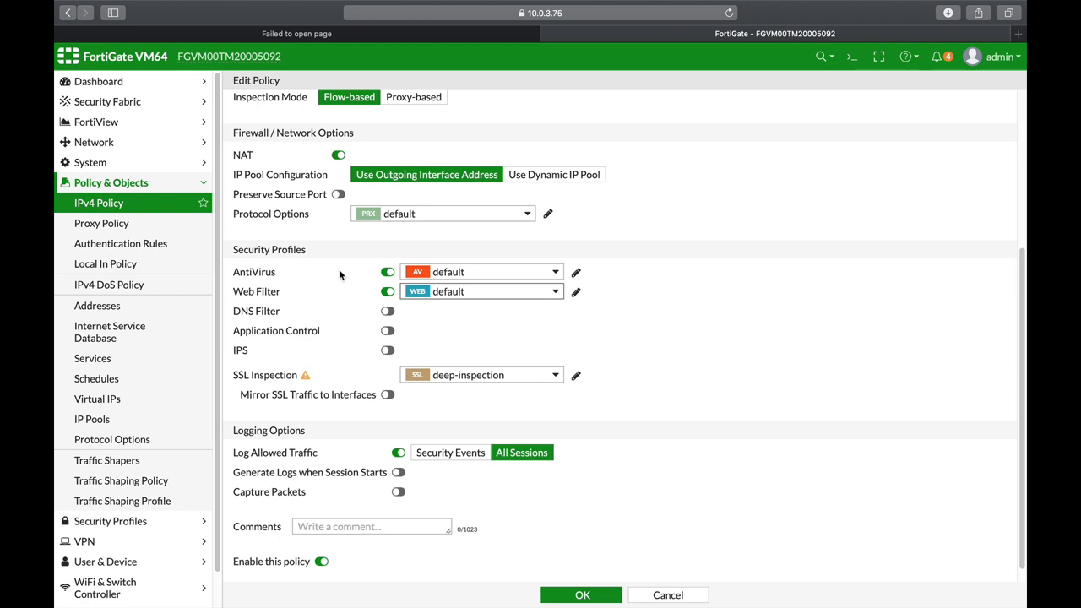
mouse_move(315, 304)
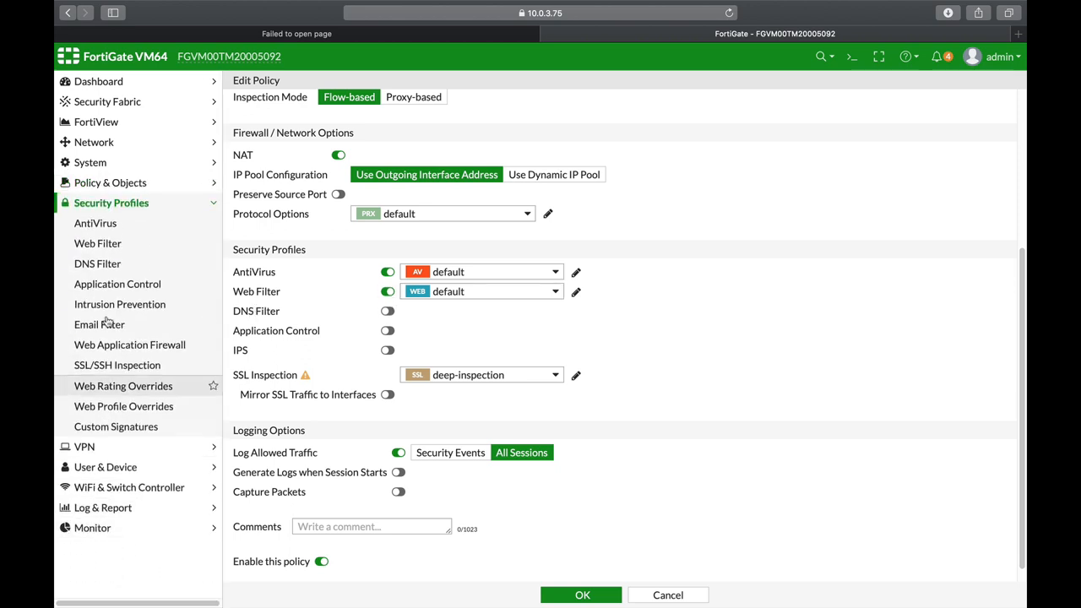
mouse_move(125, 235)
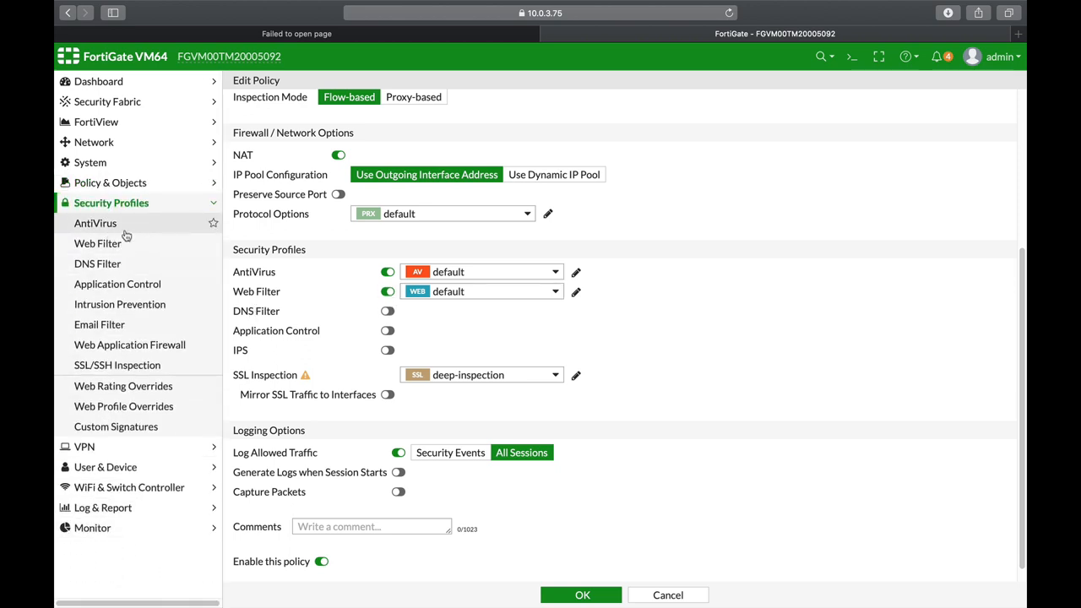
Browse the Web Filter profile list, then show the three DNS Filter profiles
click(98, 243)
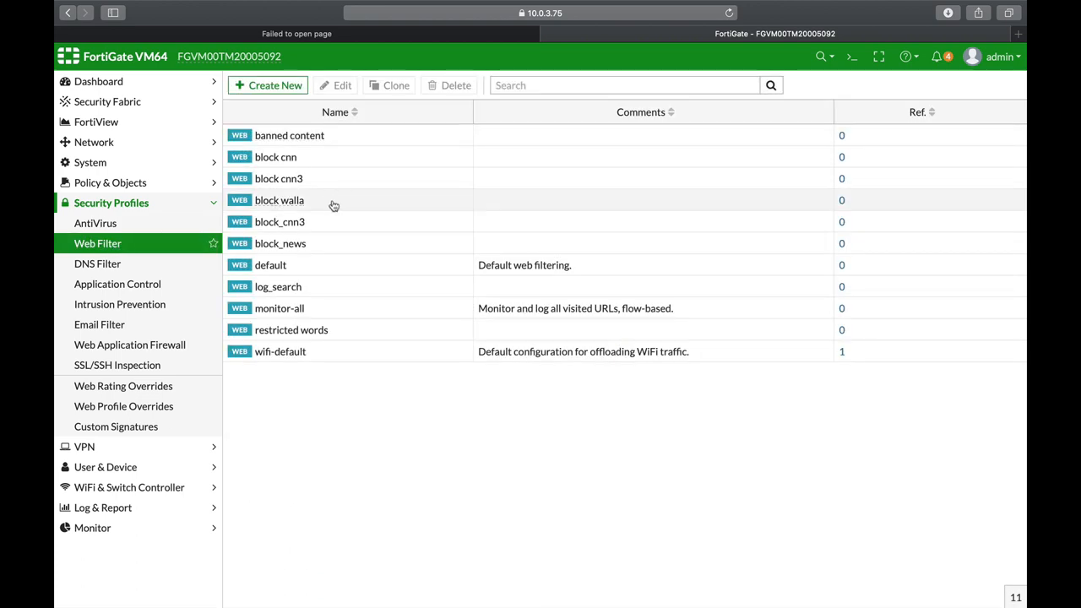
mouse_move(304, 193)
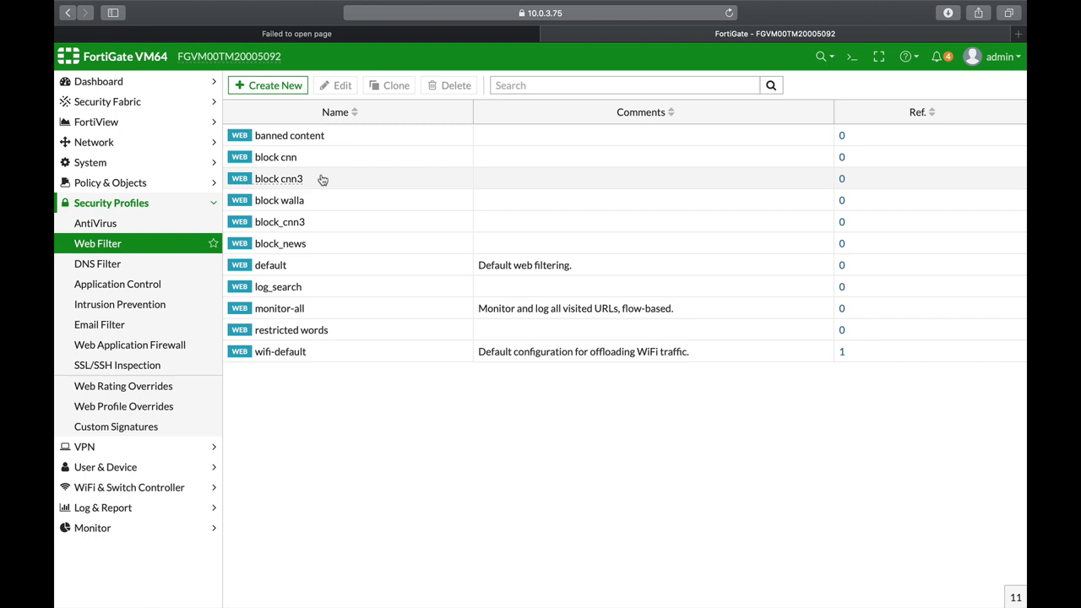
mouse_move(308, 135)
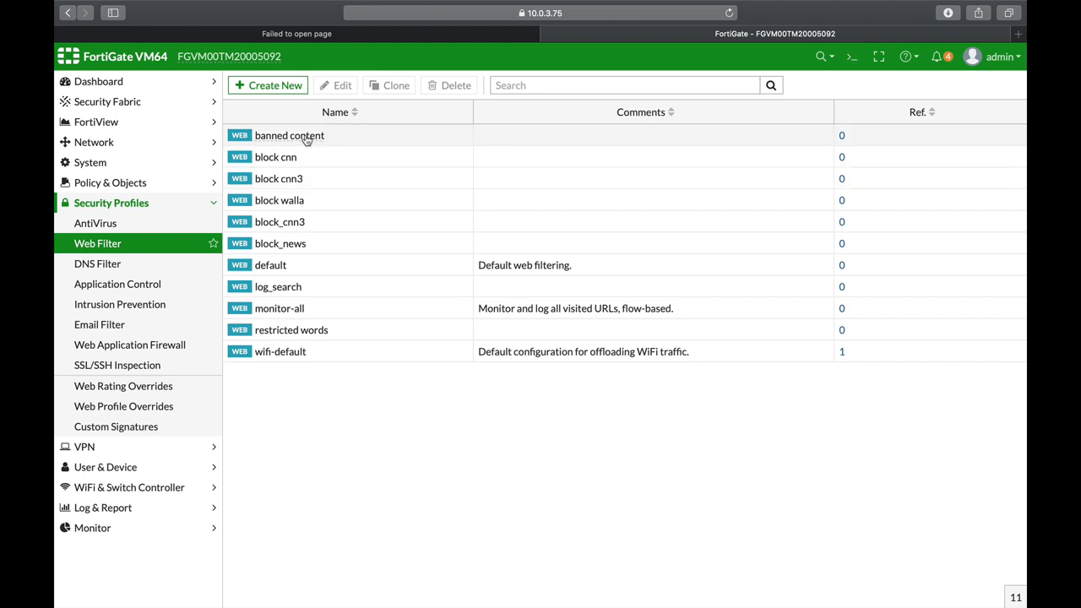
mouse_move(324, 165)
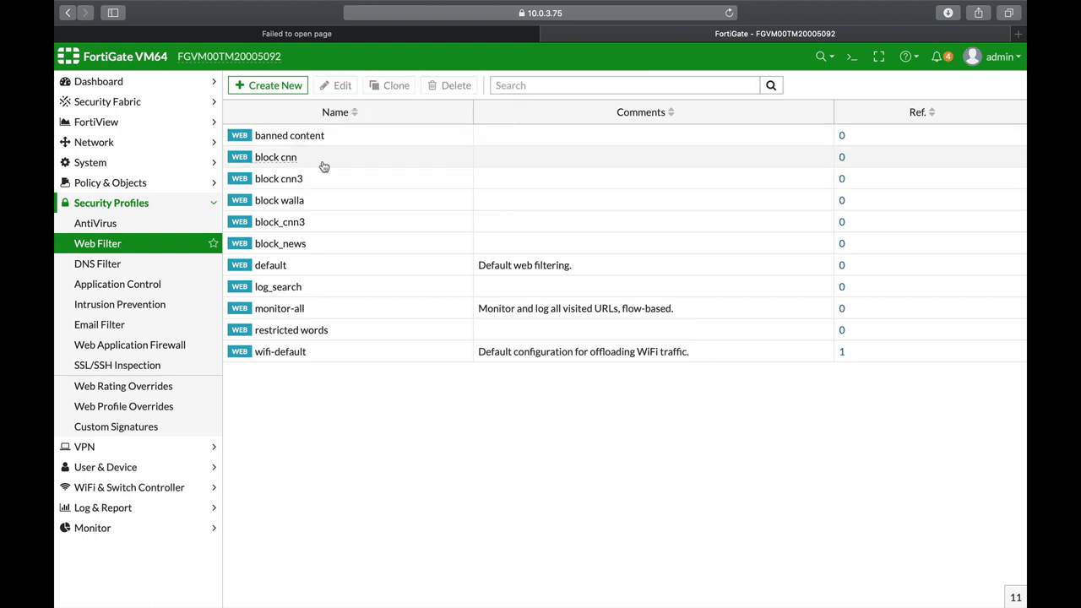
mouse_move(317, 178)
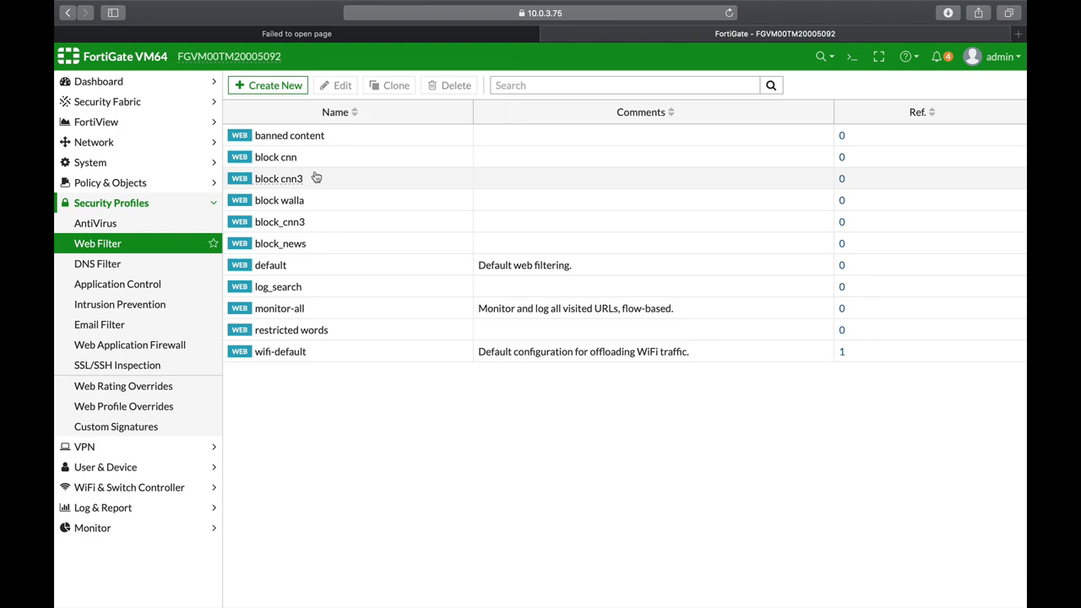
mouse_move(98, 264)
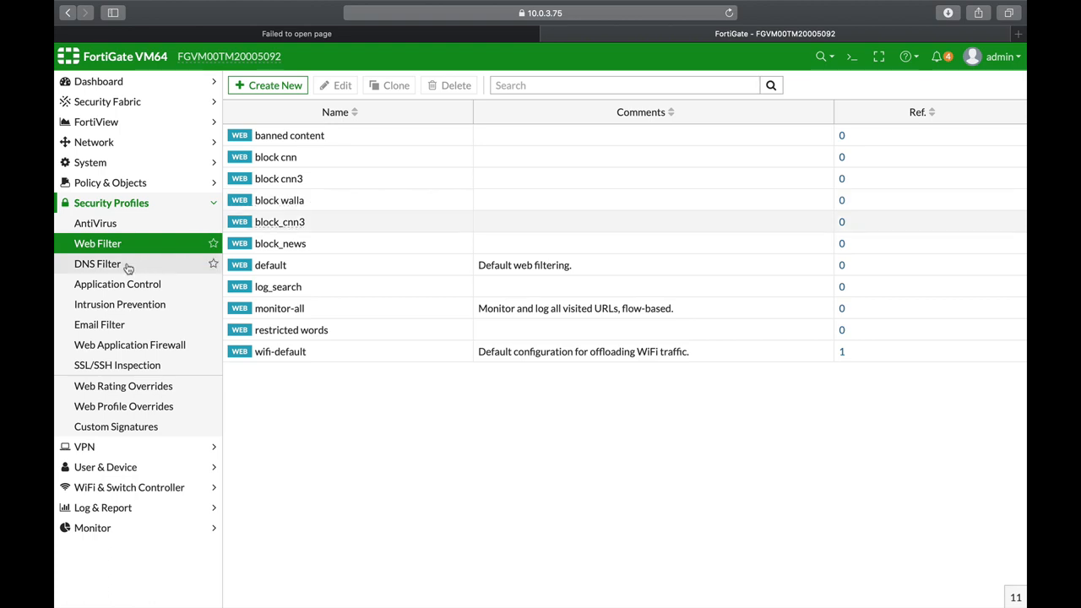
click(98, 264)
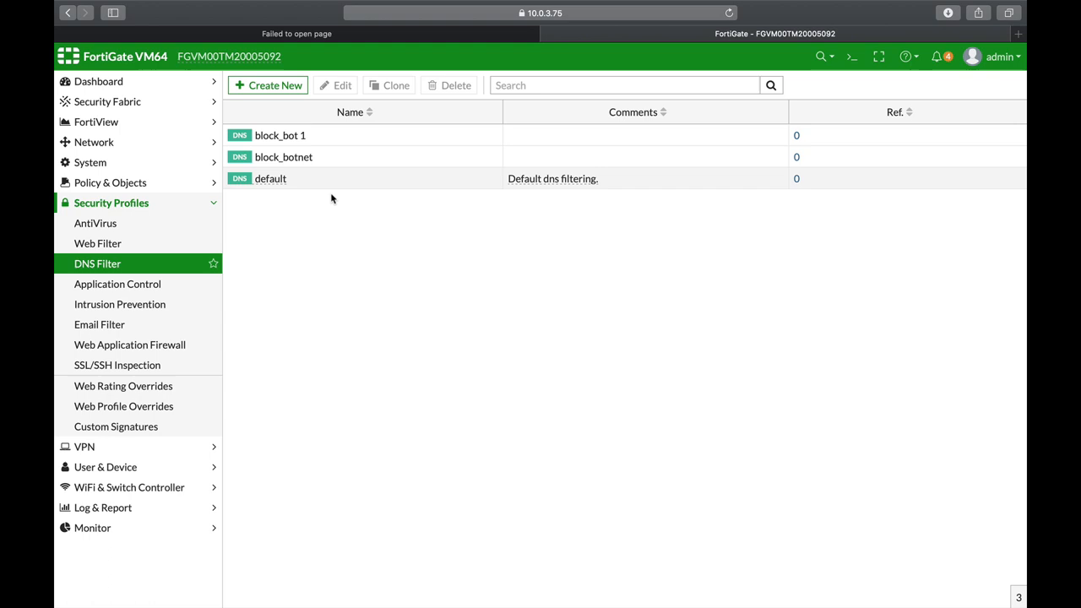
mouse_move(304, 199)
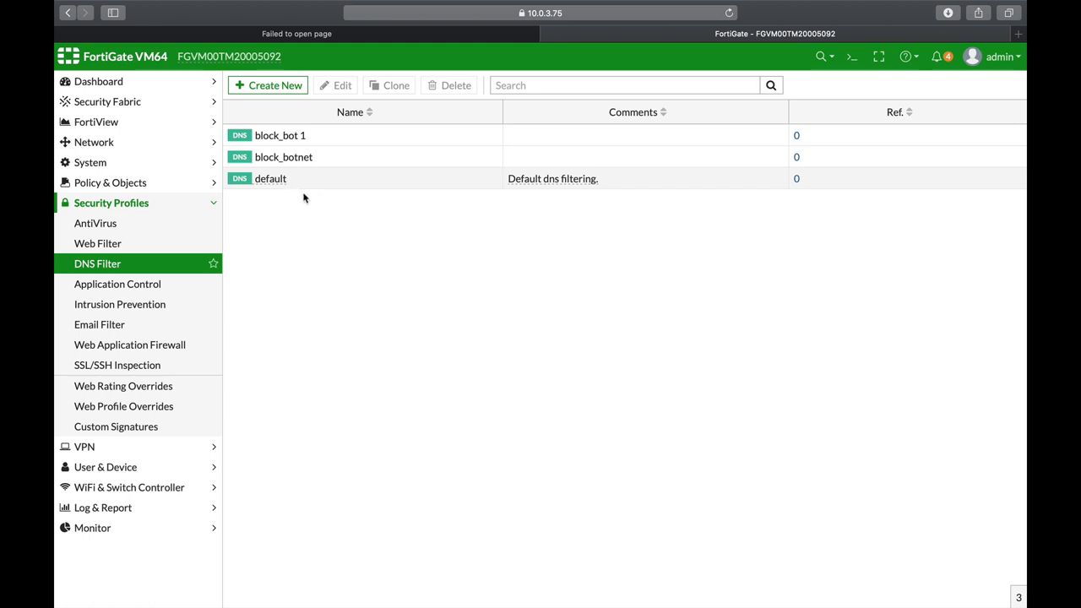
mouse_move(314, 202)
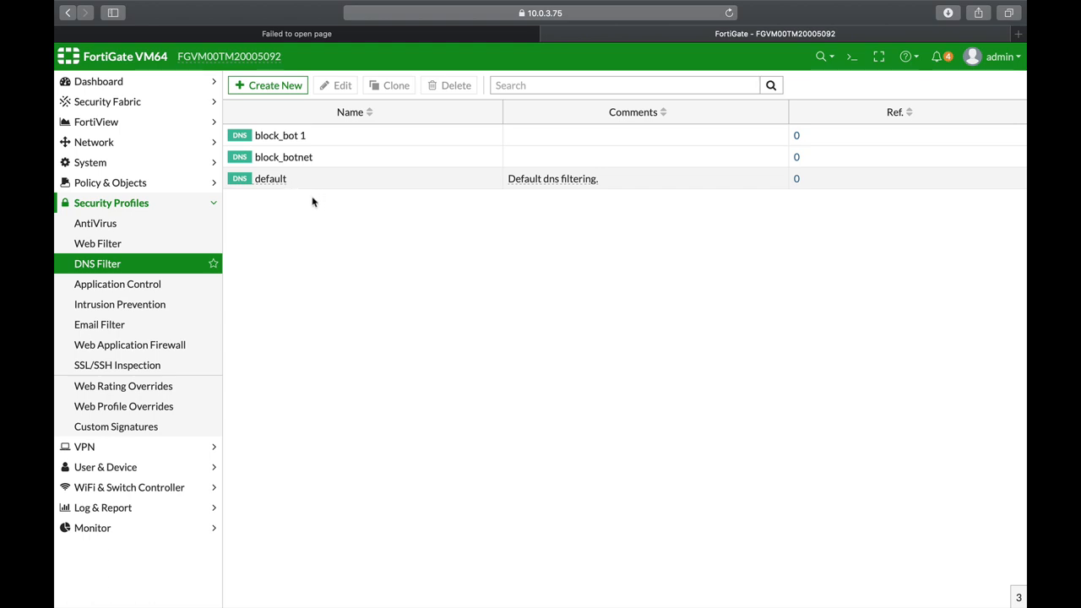
Inspect the 'block teamviewer' Application Control sensor, then show the Intrusion Prevention sensors
click(118, 283)
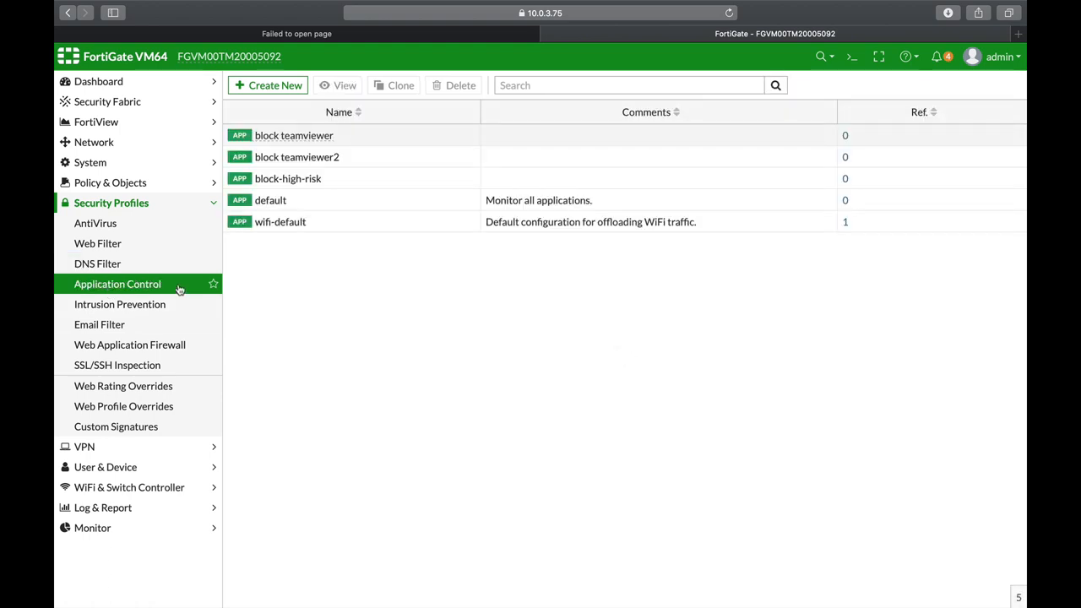
mouse_move(296, 297)
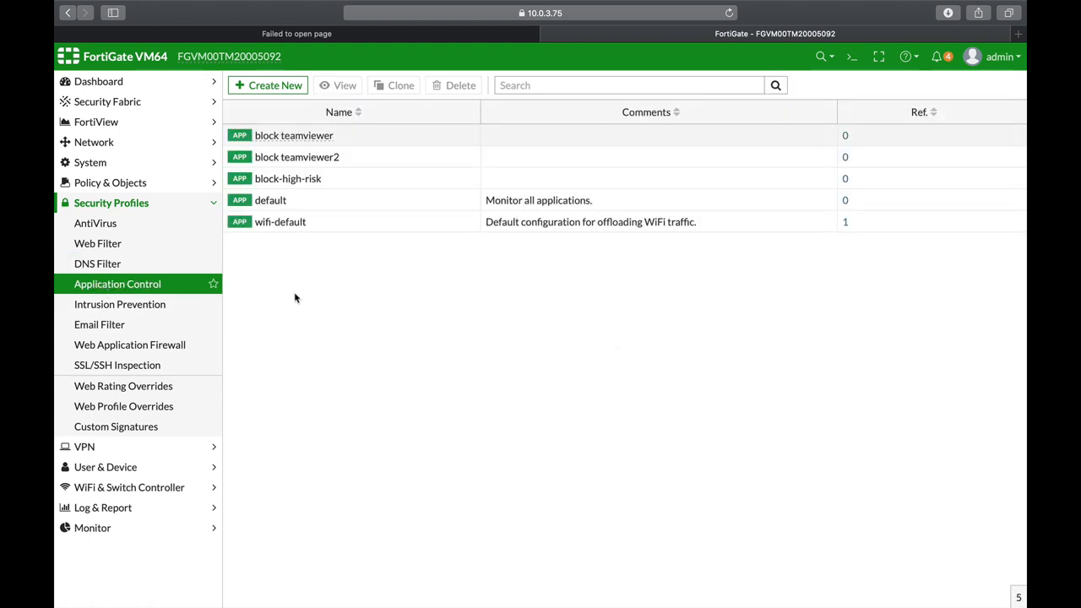
mouse_move(270, 199)
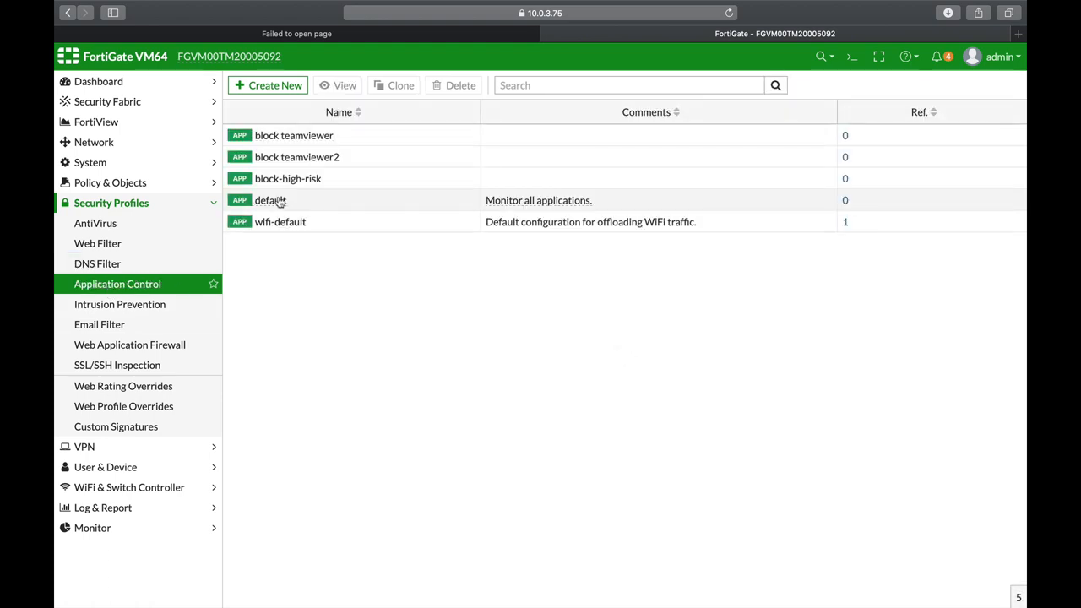
mouse_move(294, 135)
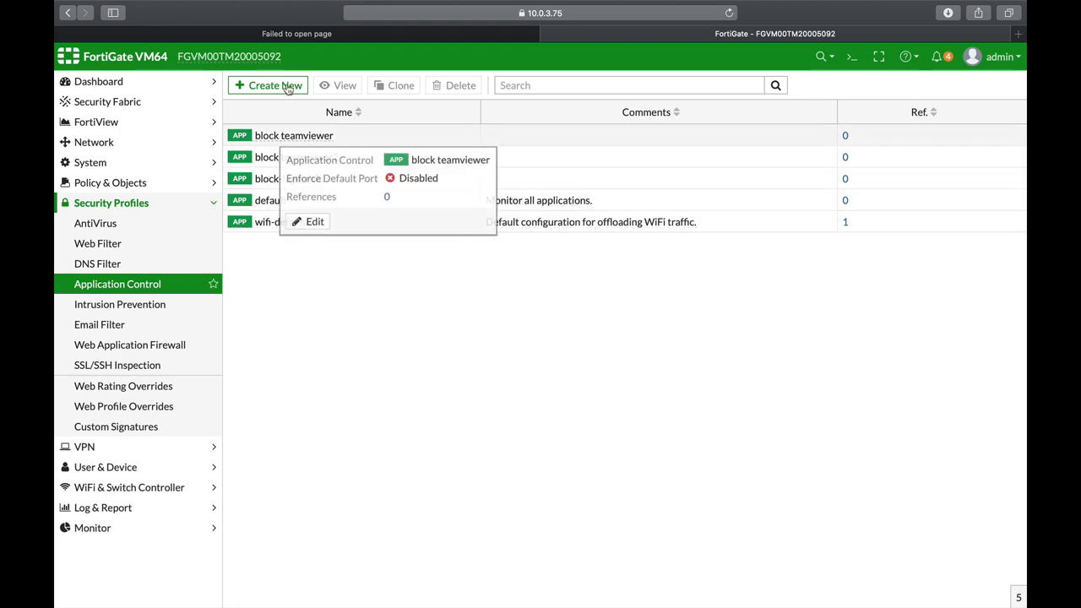
click(294, 135)
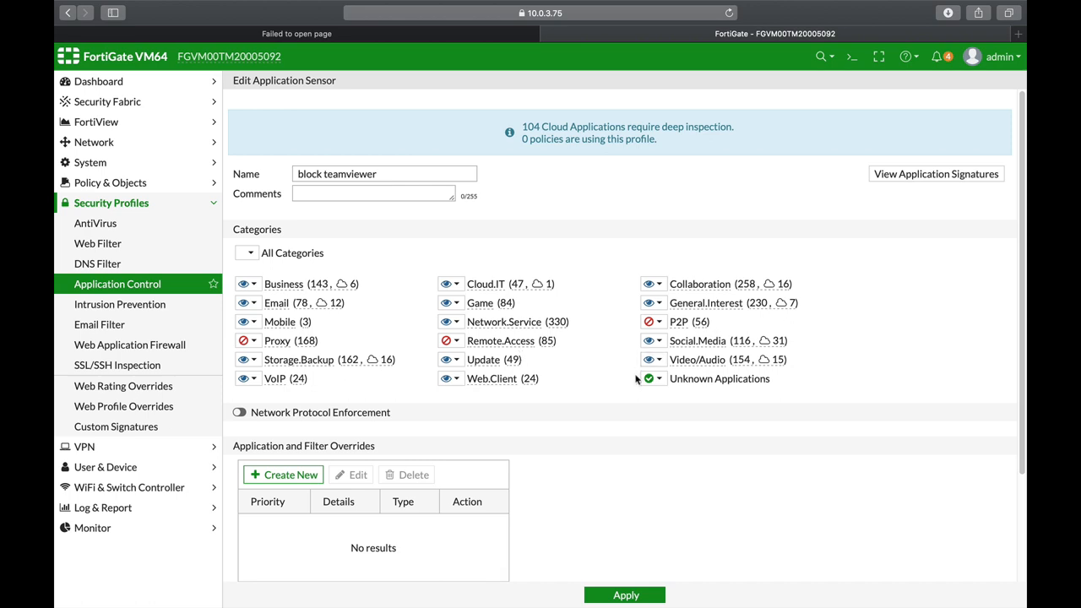
mouse_move(273, 379)
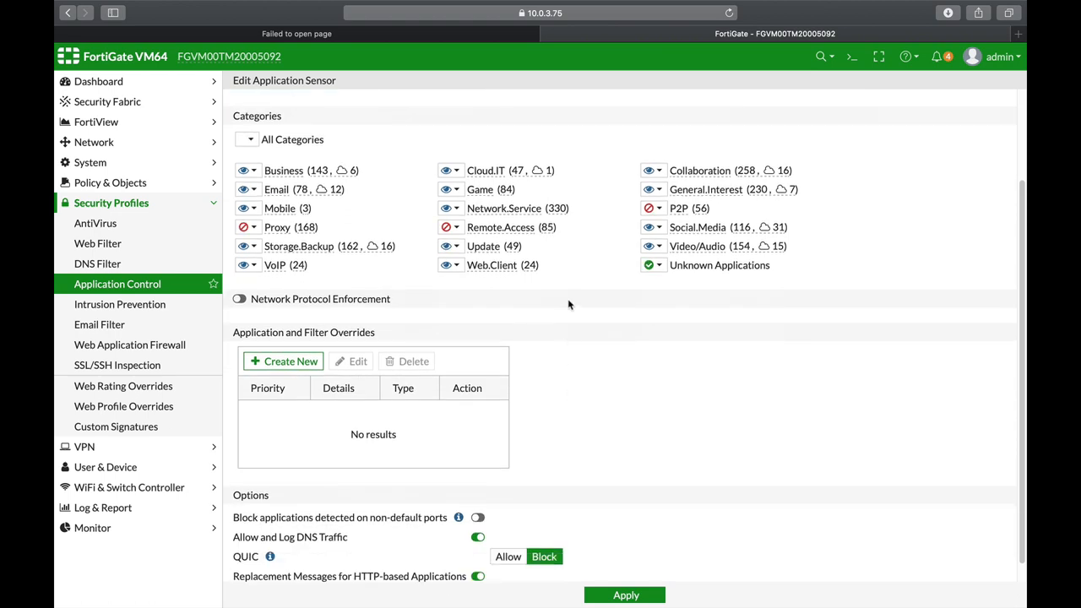
mouse_move(440, 291)
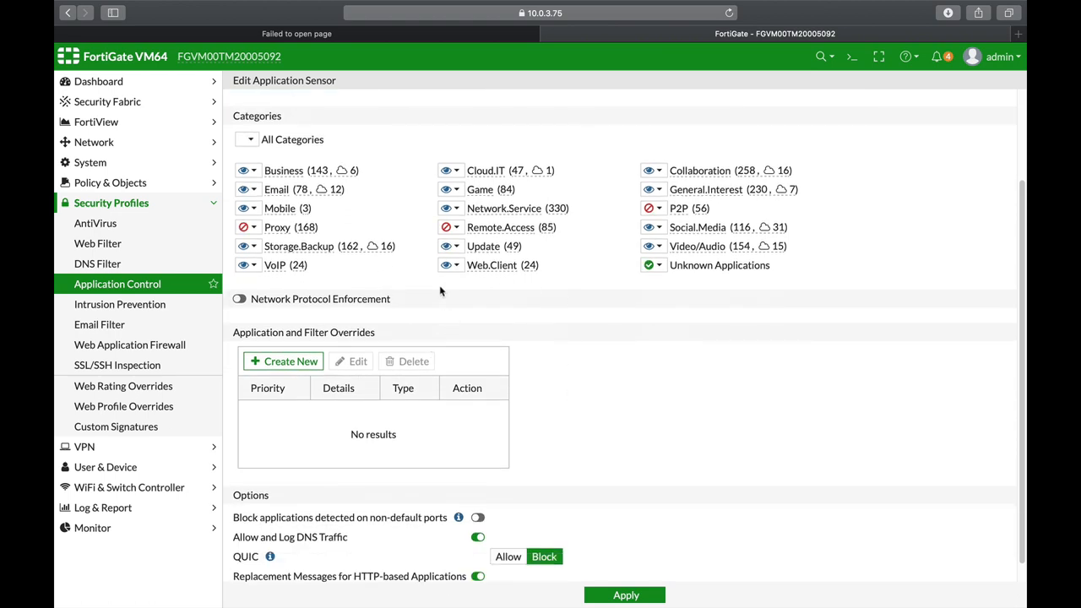
mouse_move(493, 324)
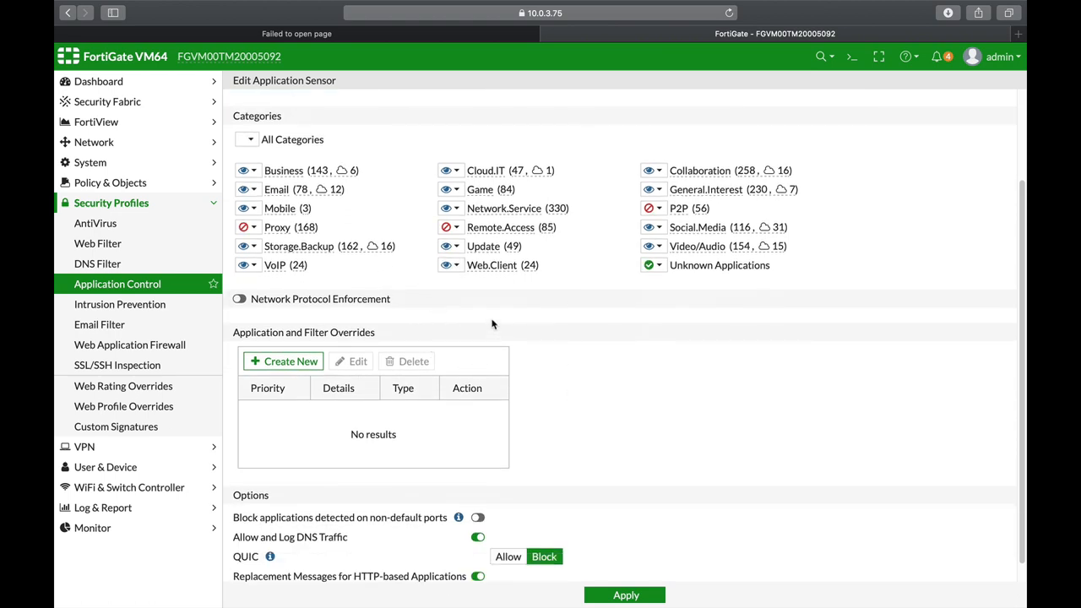
mouse_move(459, 354)
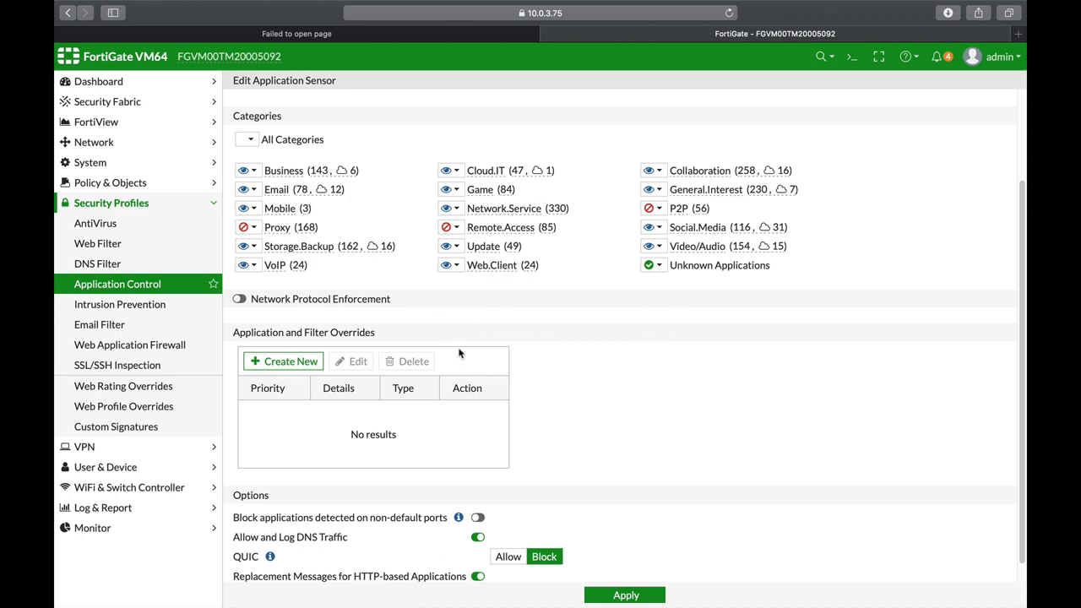
mouse_move(372, 284)
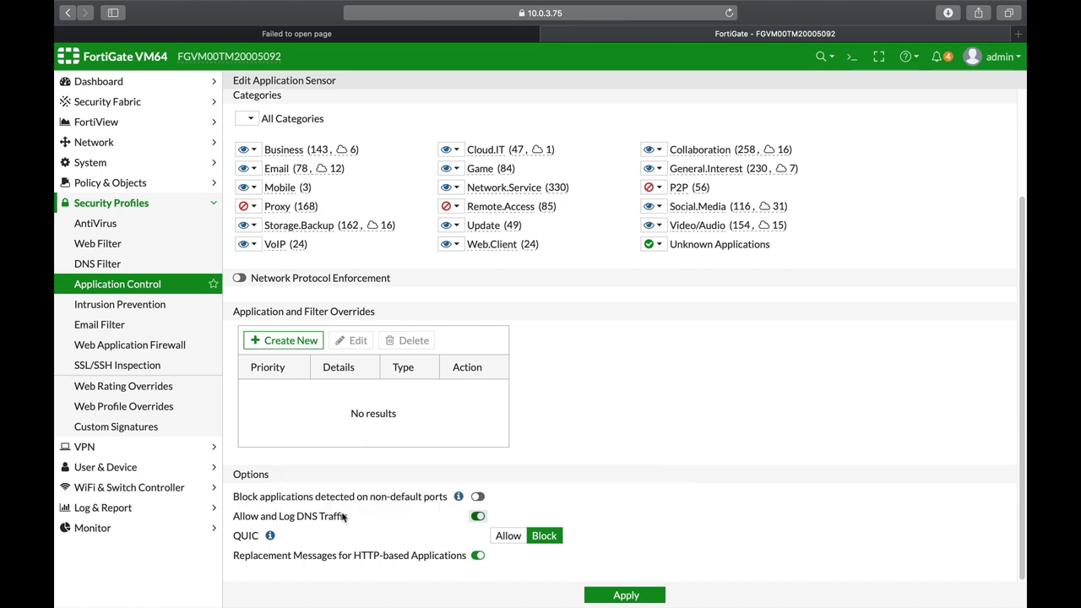
mouse_move(337, 531)
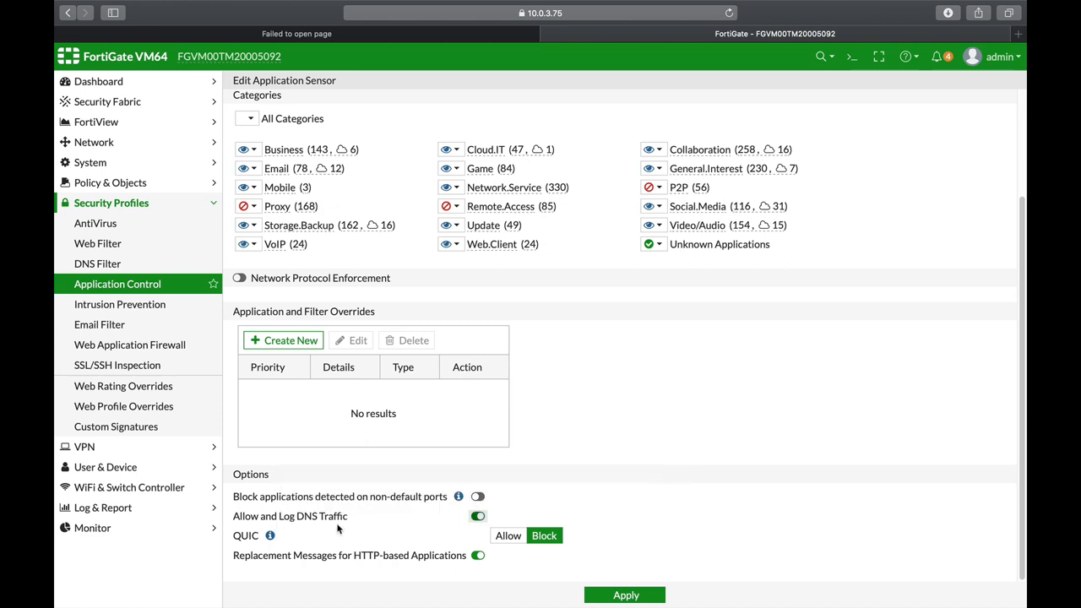
mouse_move(314, 544)
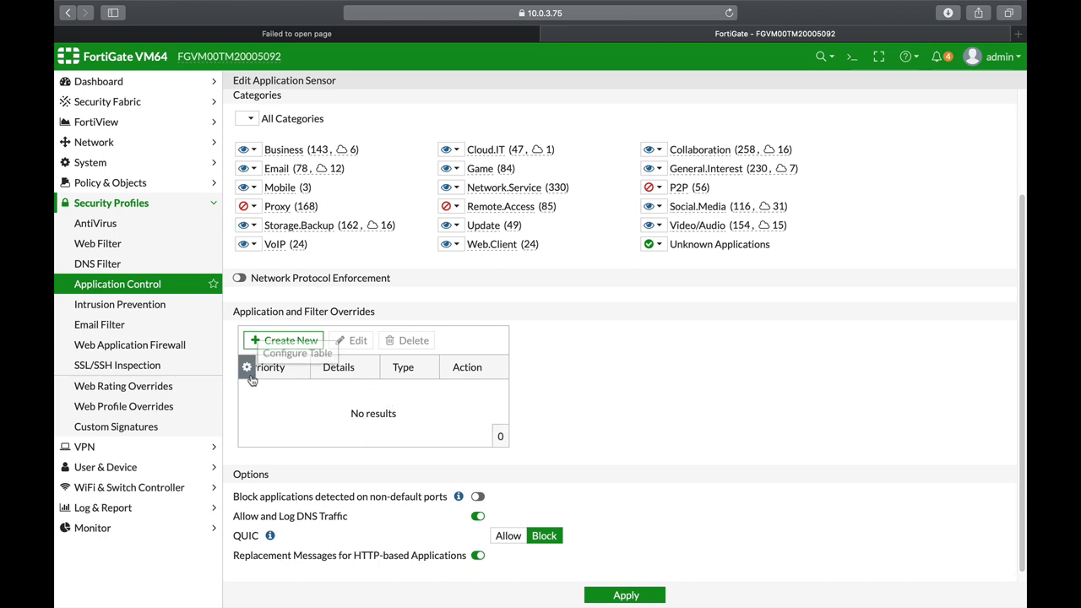
mouse_move(138, 312)
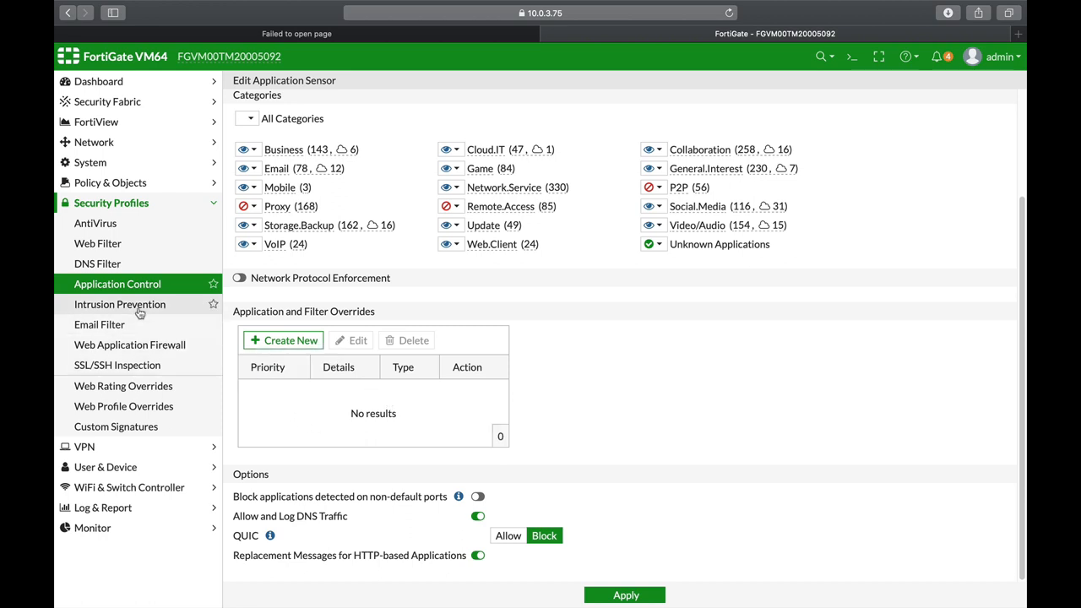
click(120, 304)
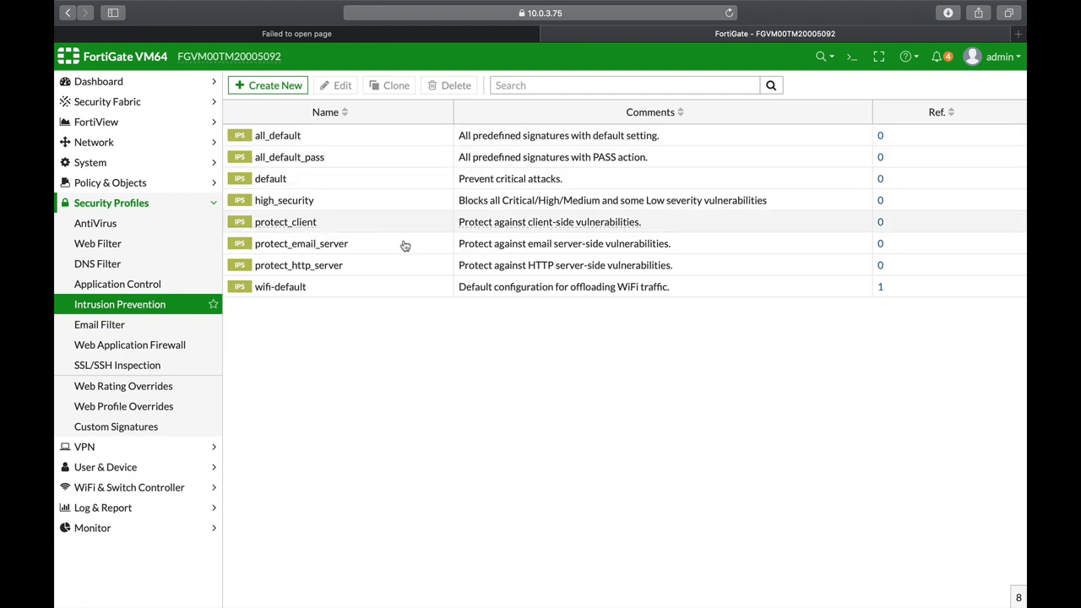
mouse_move(351, 296)
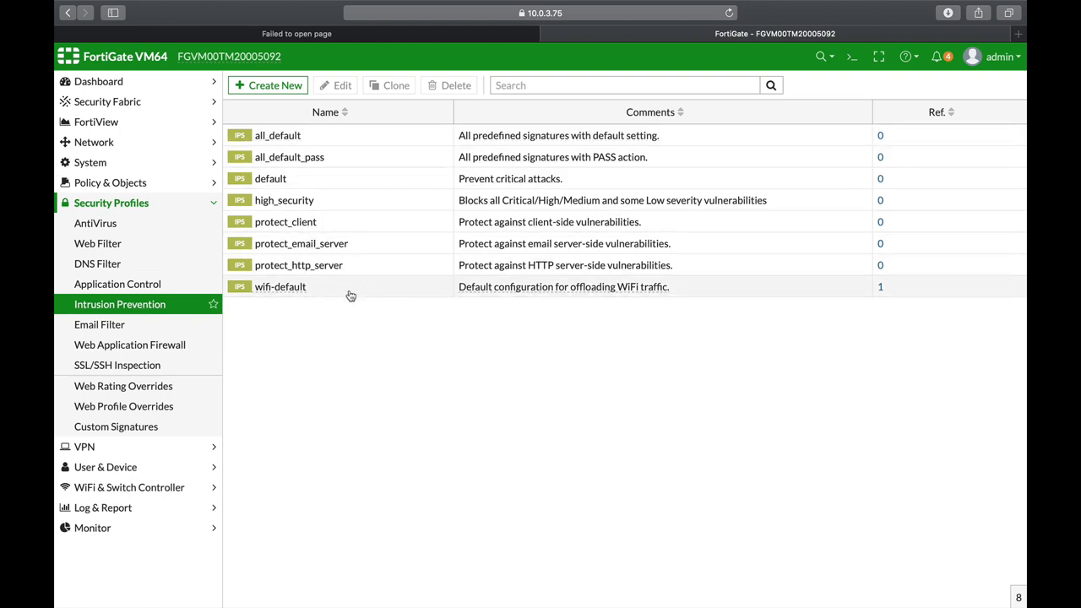
mouse_move(385, 301)
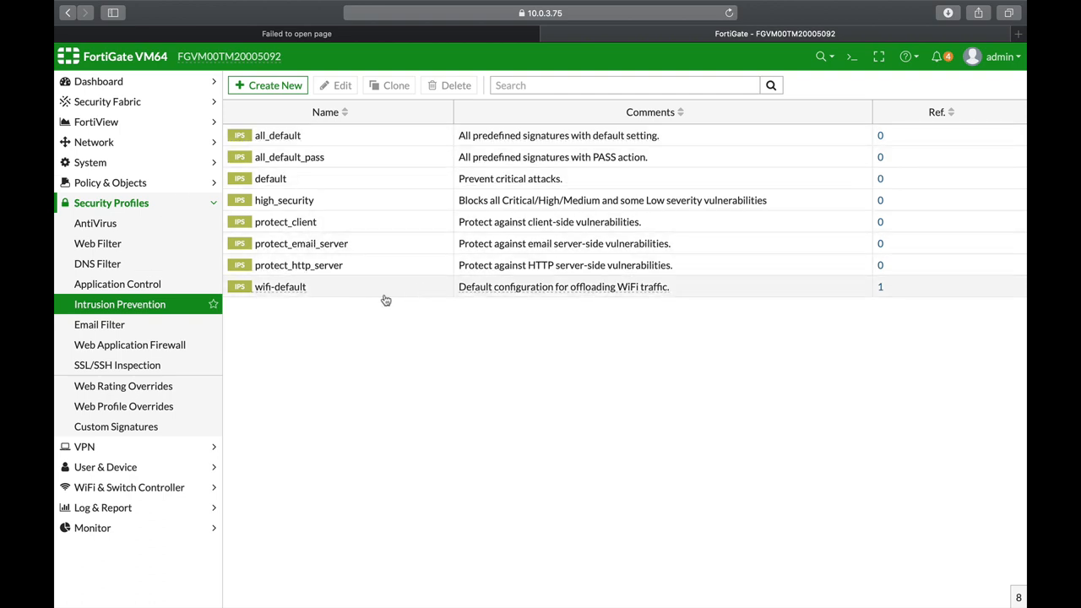
mouse_move(355, 294)
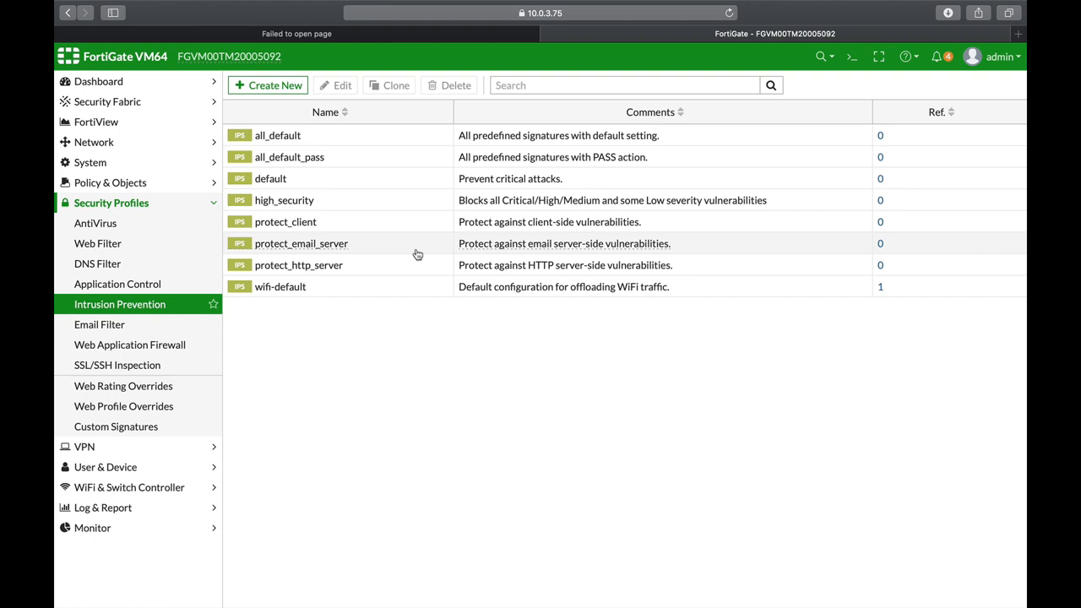
mouse_move(378, 306)
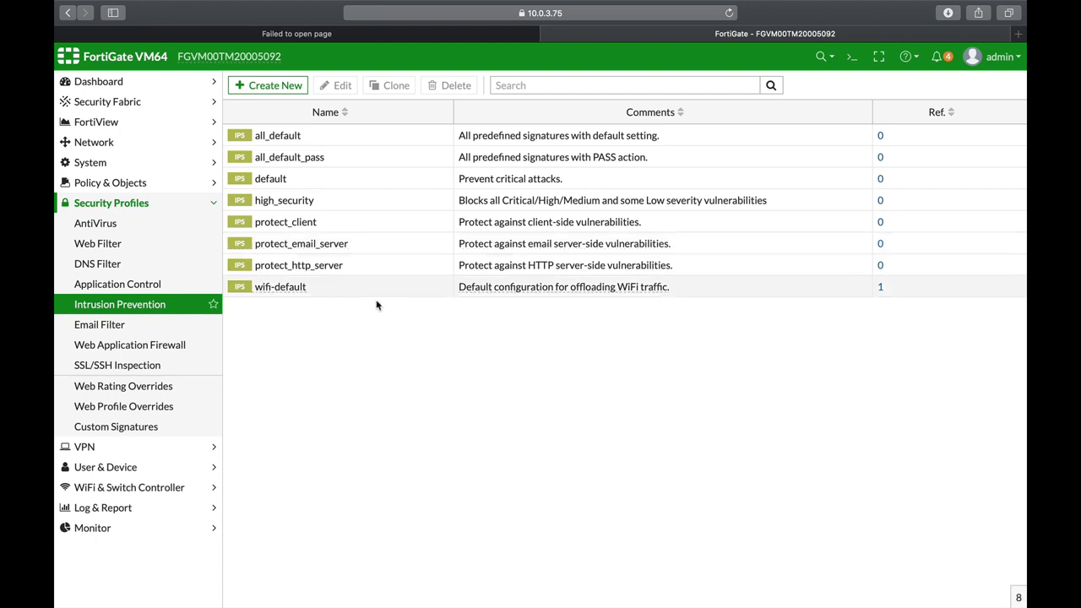
mouse_move(385, 298)
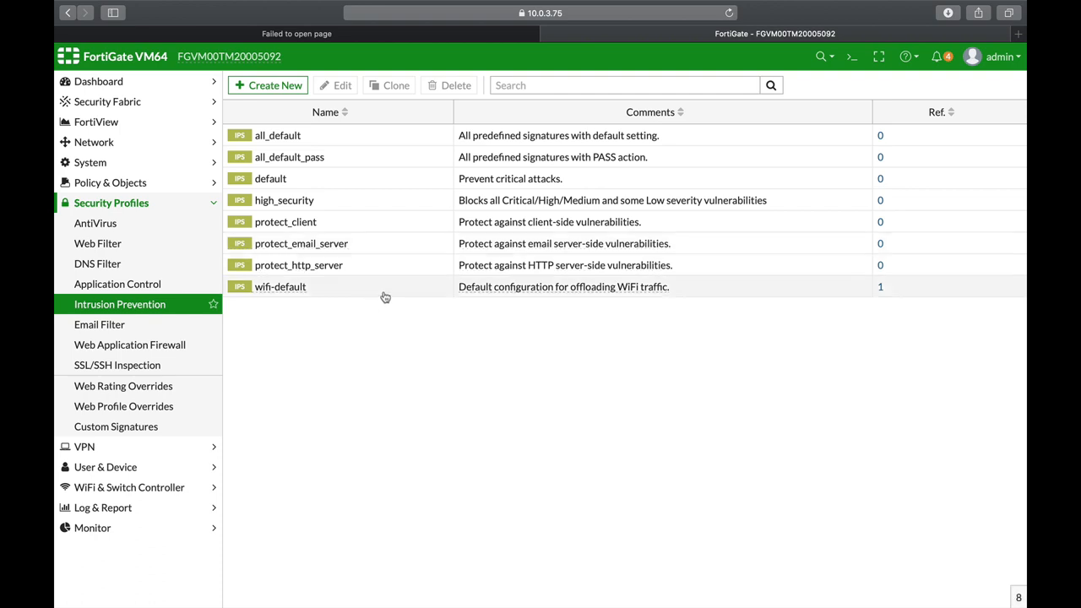
mouse_move(348, 301)
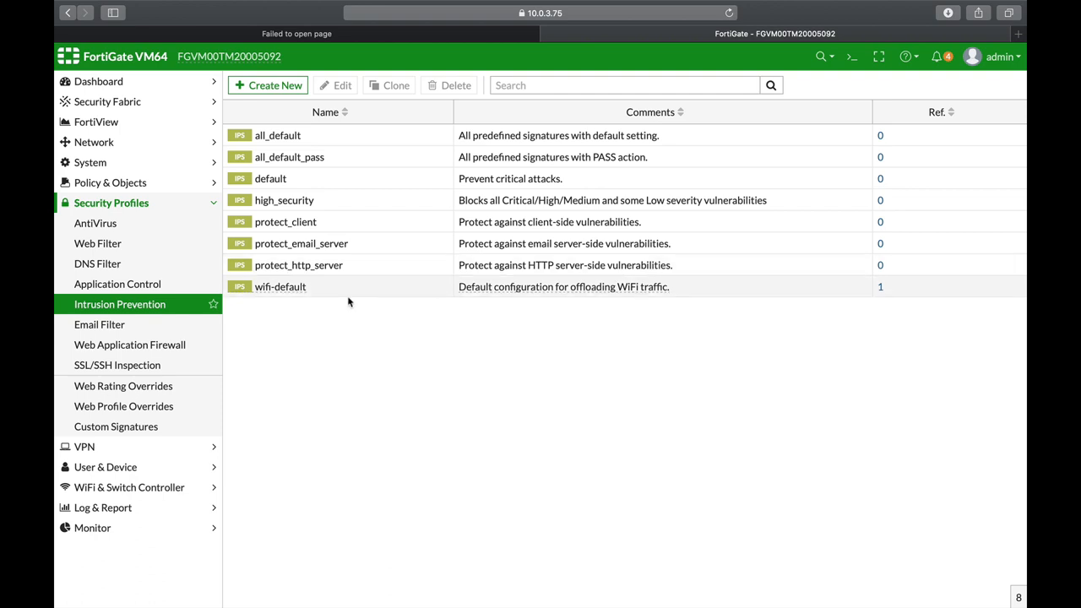
mouse_move(363, 329)
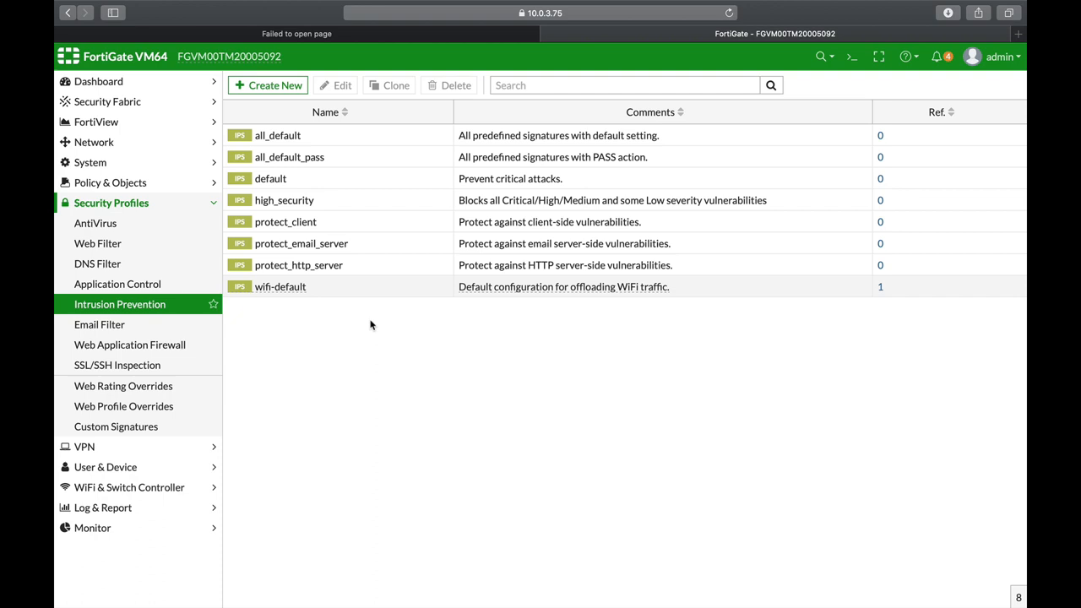
mouse_move(385, 335)
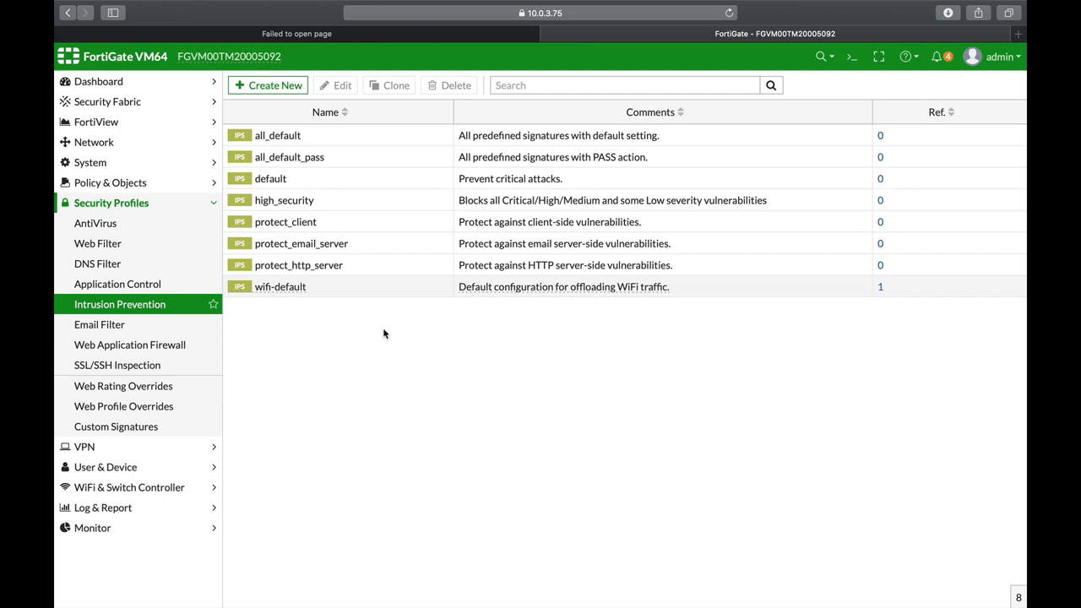
mouse_move(376, 355)
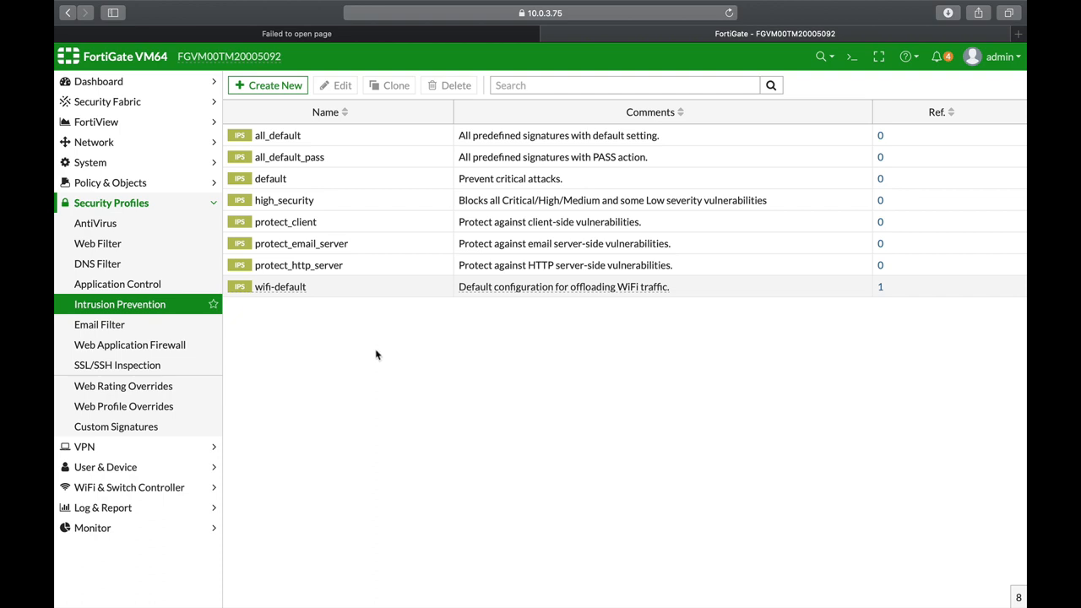
mouse_move(360, 358)
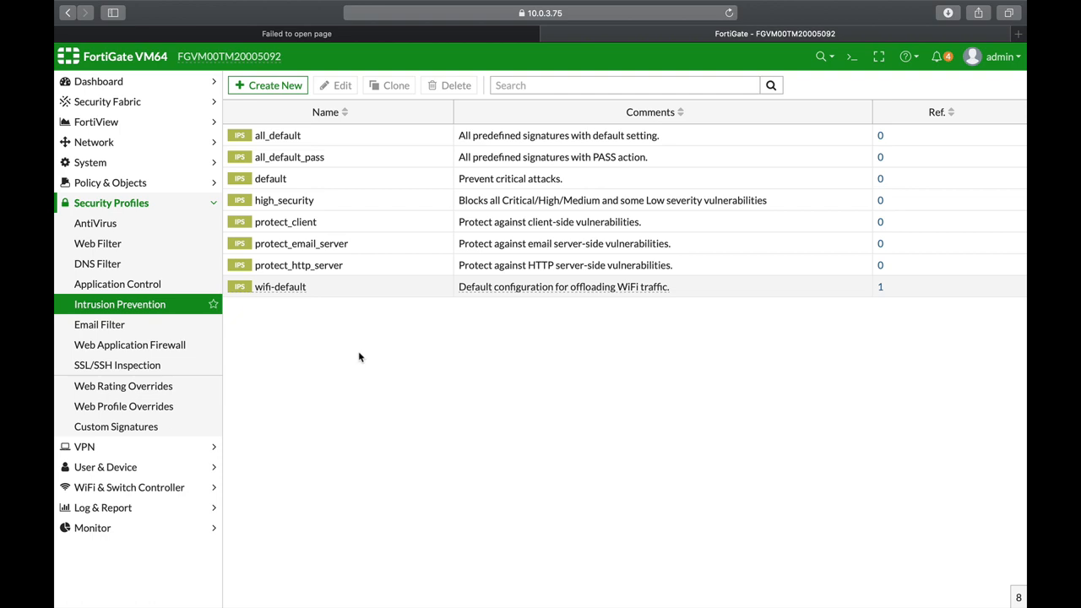
Expand the Policy & Objects category after reviewing the predefined IPS sensors
click(111, 183)
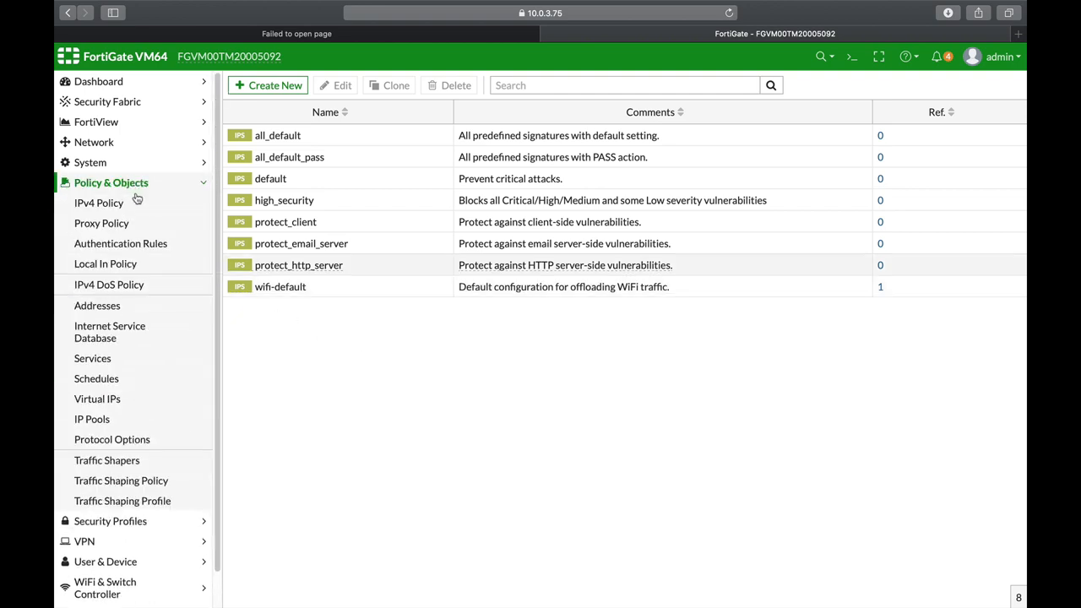
Go to the IPv4 DoS Policy page to start a new DoS policy
click(108, 284)
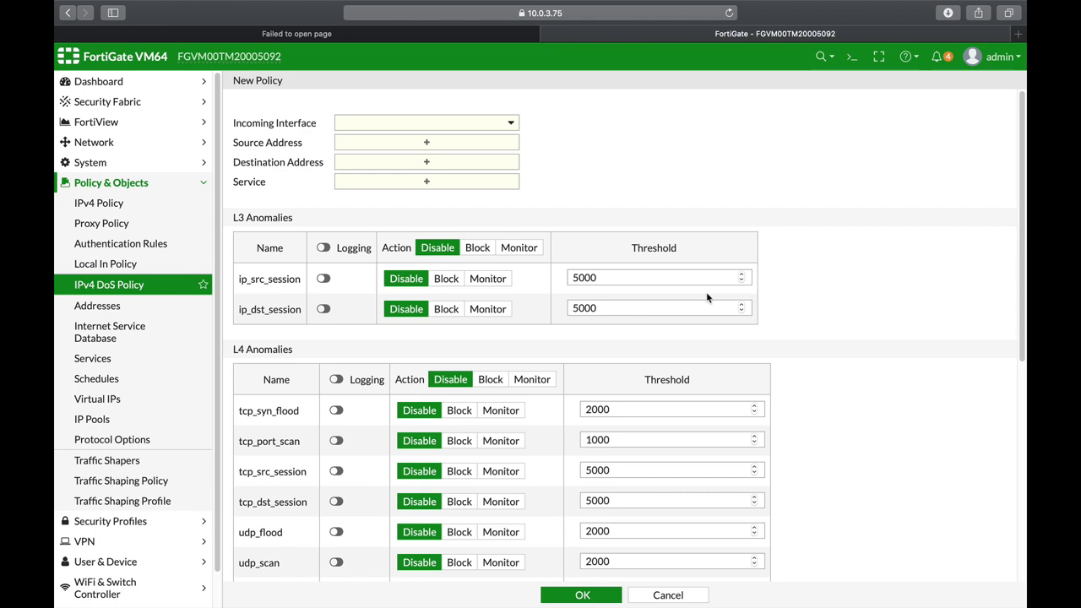
mouse_move(412, 350)
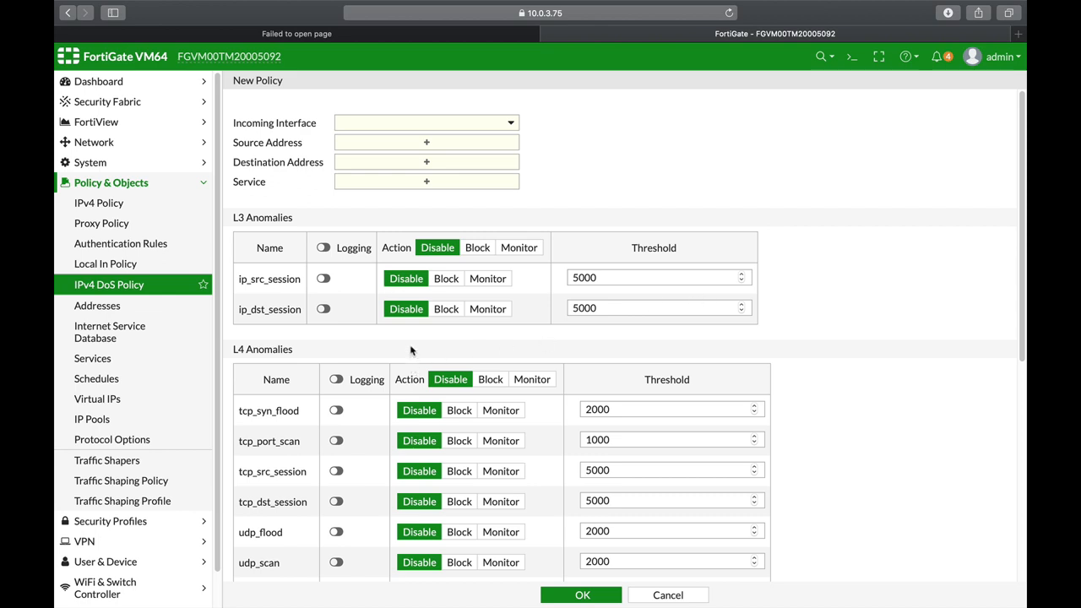
mouse_move(290, 404)
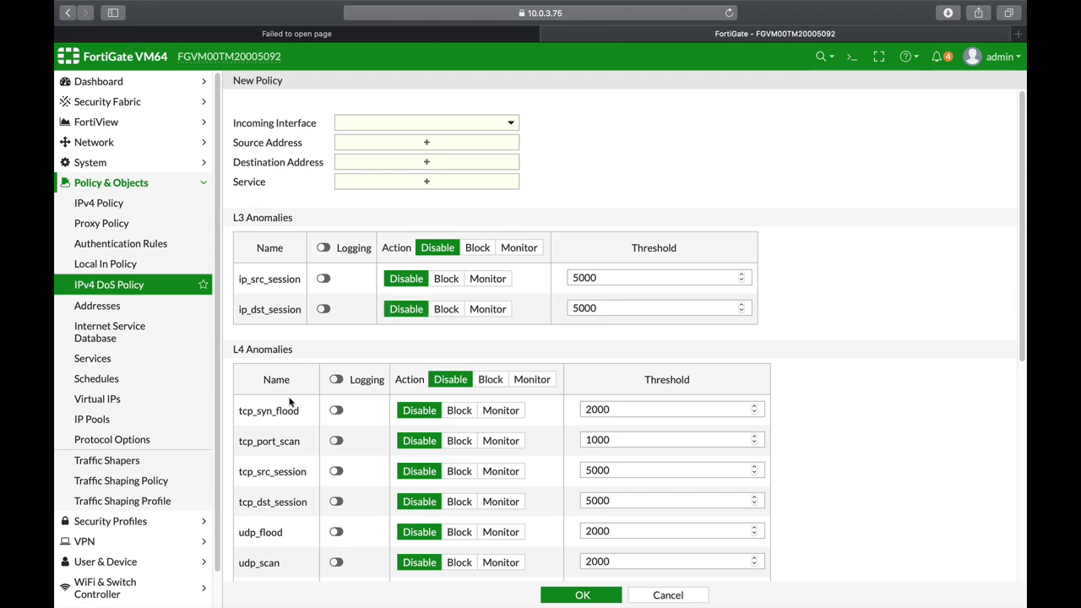
mouse_move(356, 261)
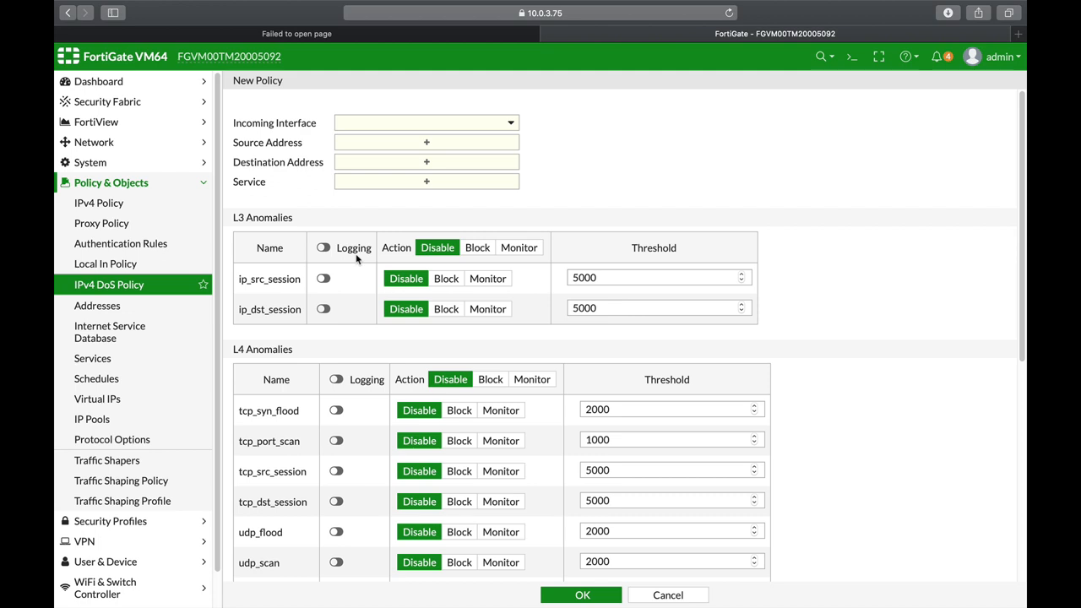
mouse_move(392, 336)
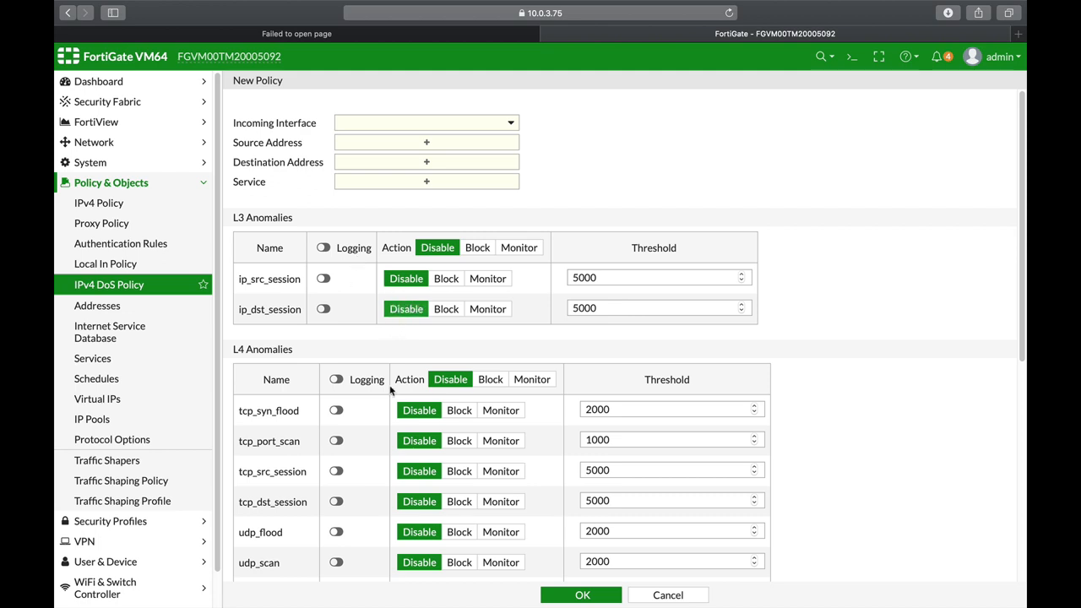
mouse_move(676, 180)
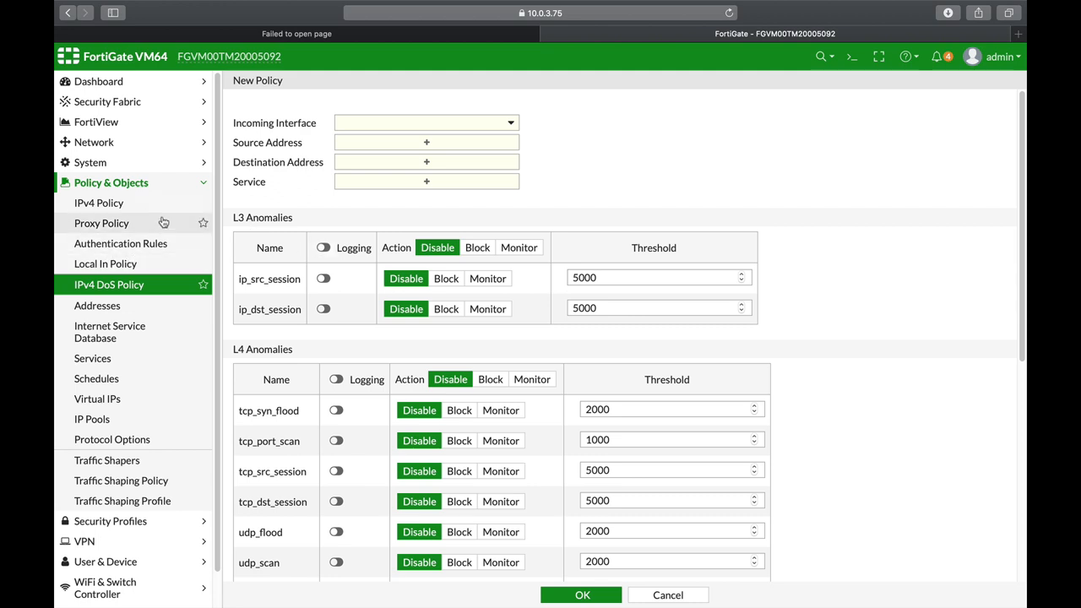
mouse_move(98, 203)
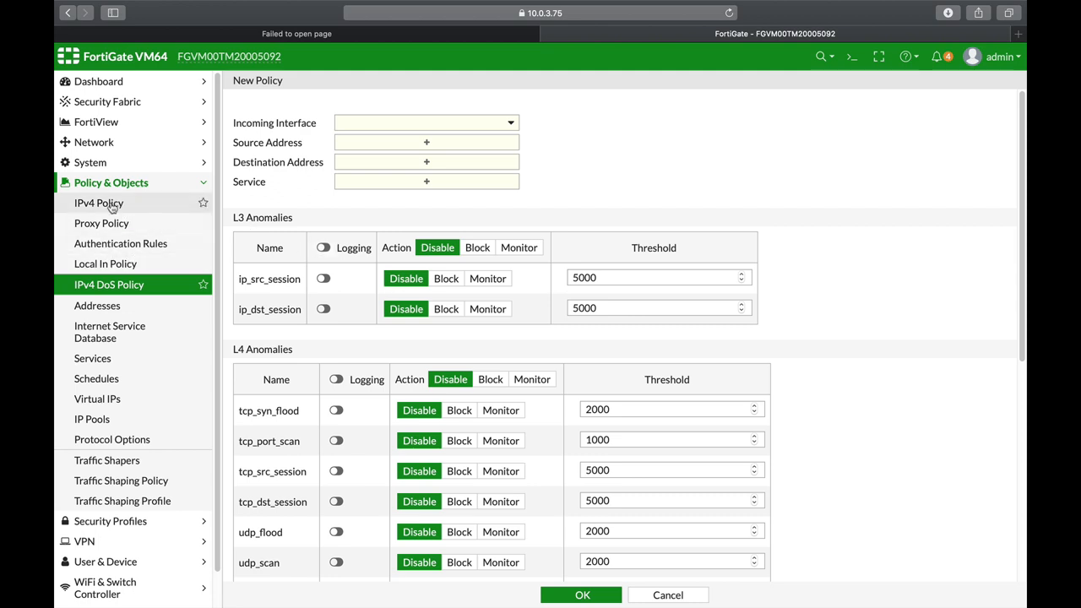
Edit the 'marketing' IPv4 policy, showing flow-based inspection with NAT enabled
click(98, 202)
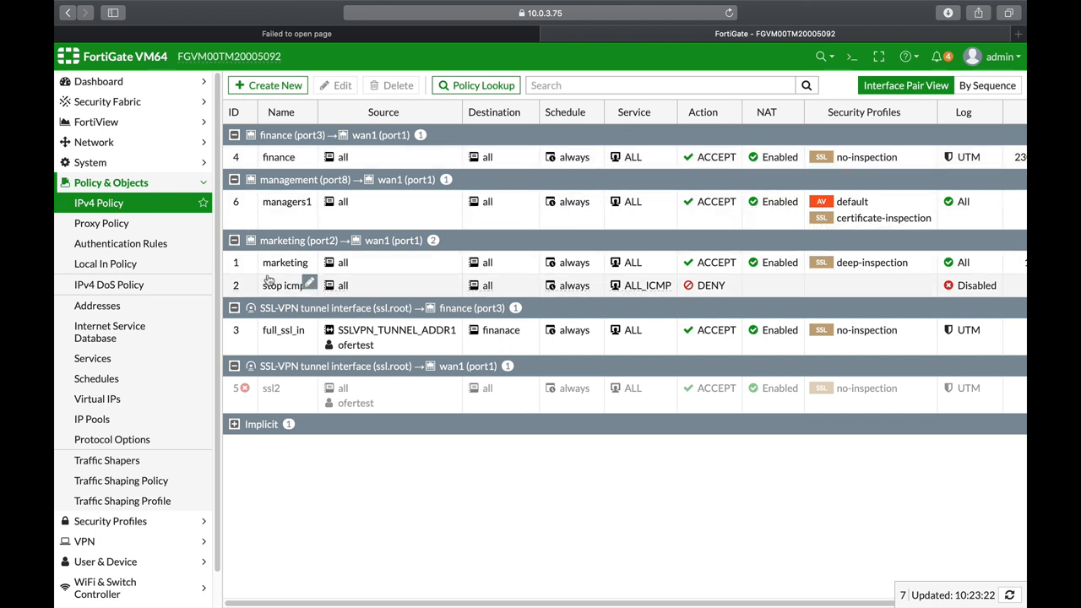
mouse_move(280, 296)
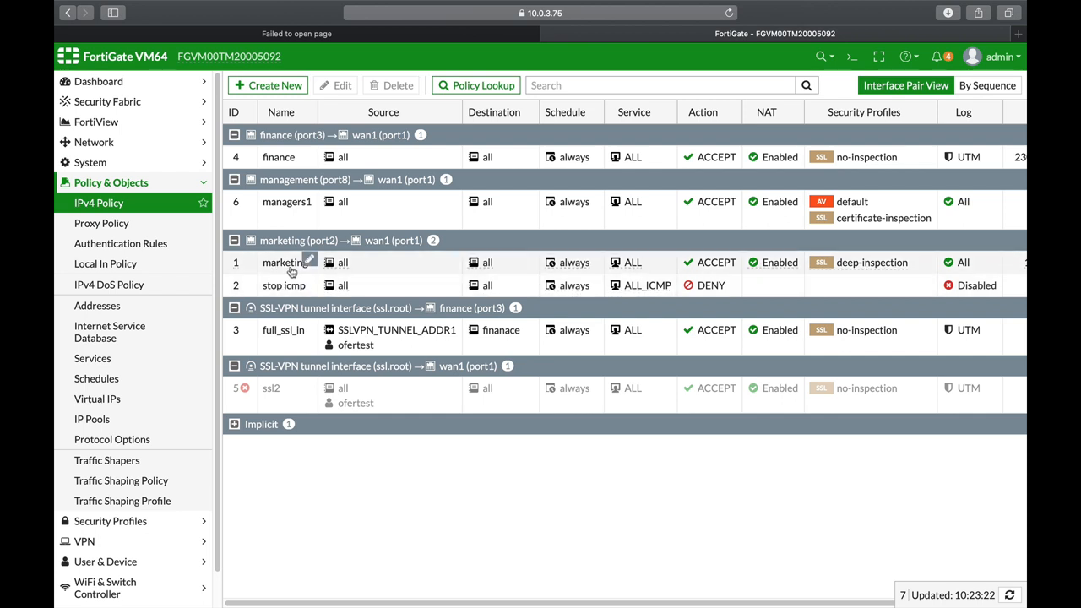
click(284, 262)
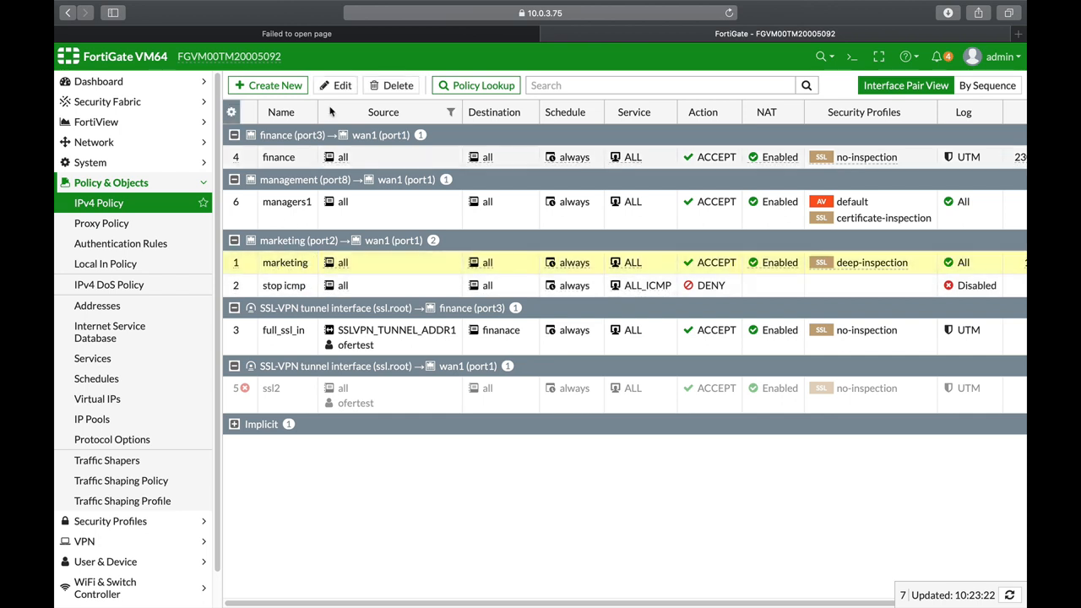
double_click(284, 262)
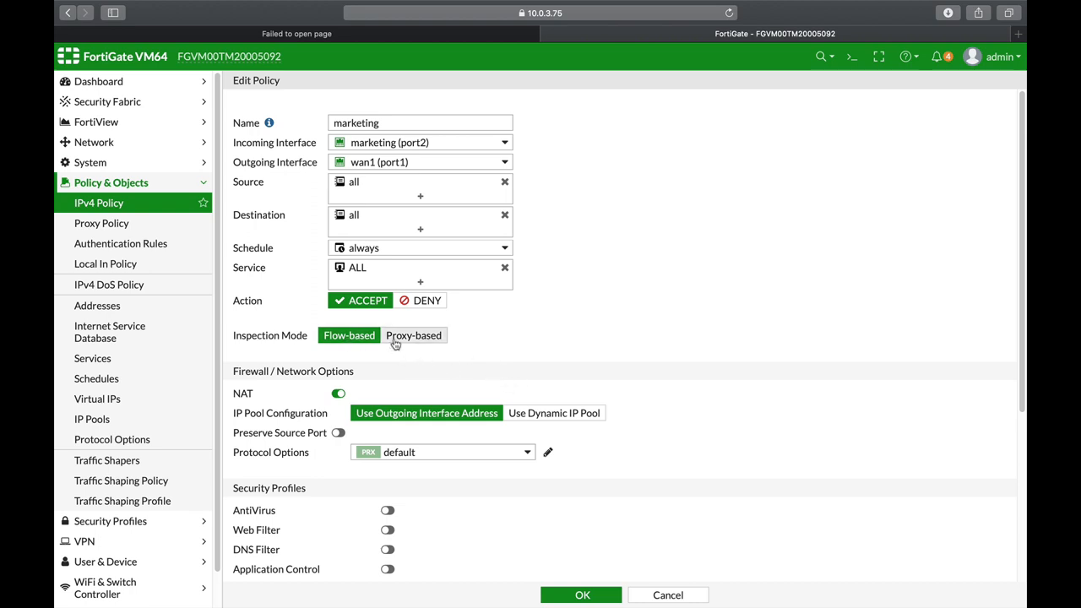
mouse_move(438, 350)
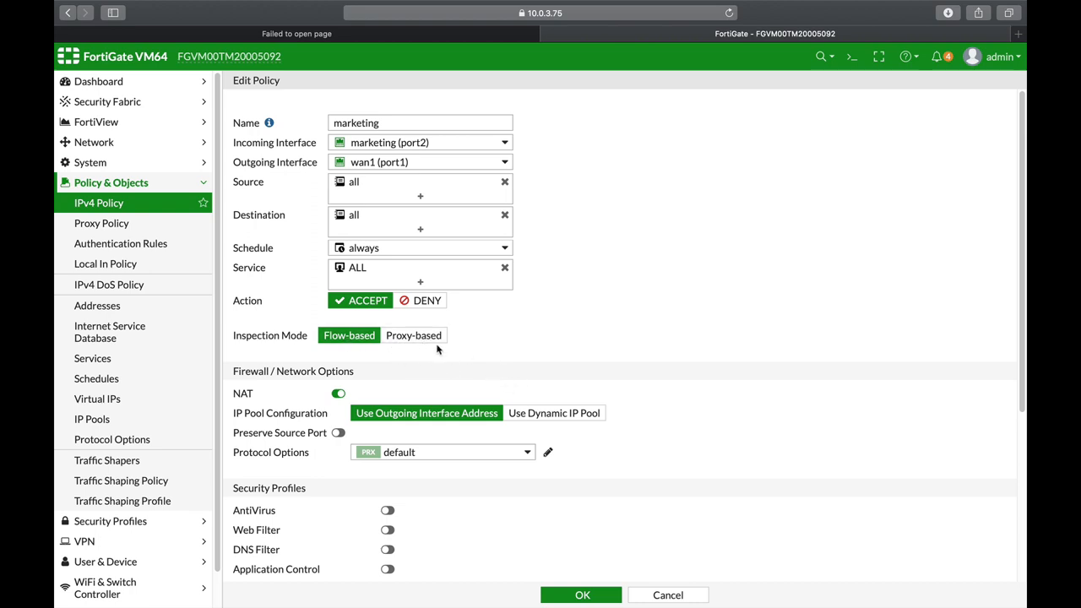
mouse_move(412, 358)
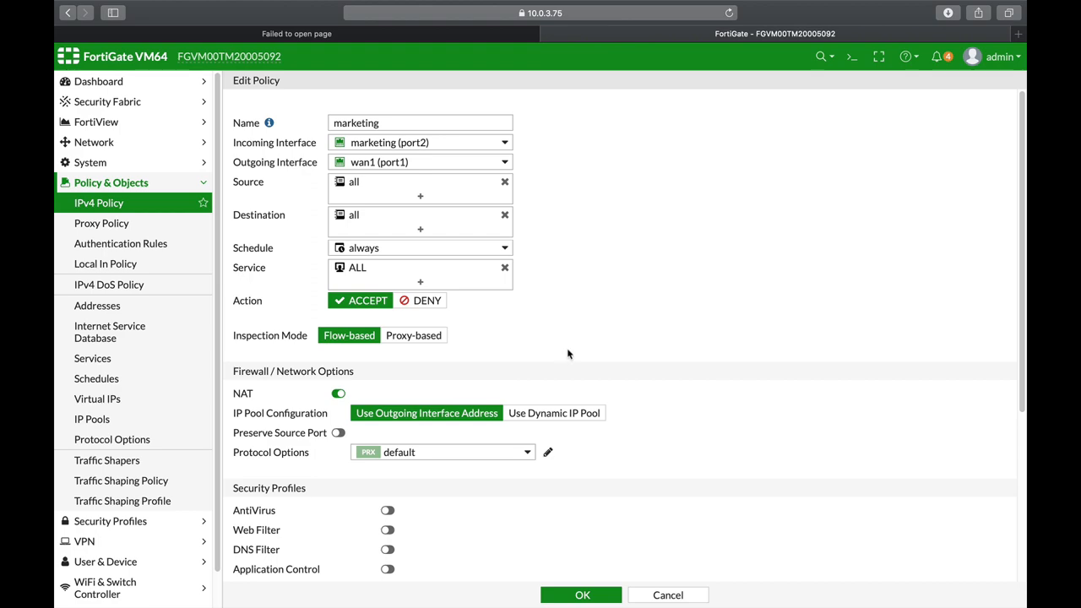
Scroll to Security Profiles to reach the SSL Inspection setting, currently deep-inspection
scroll(down, 3)
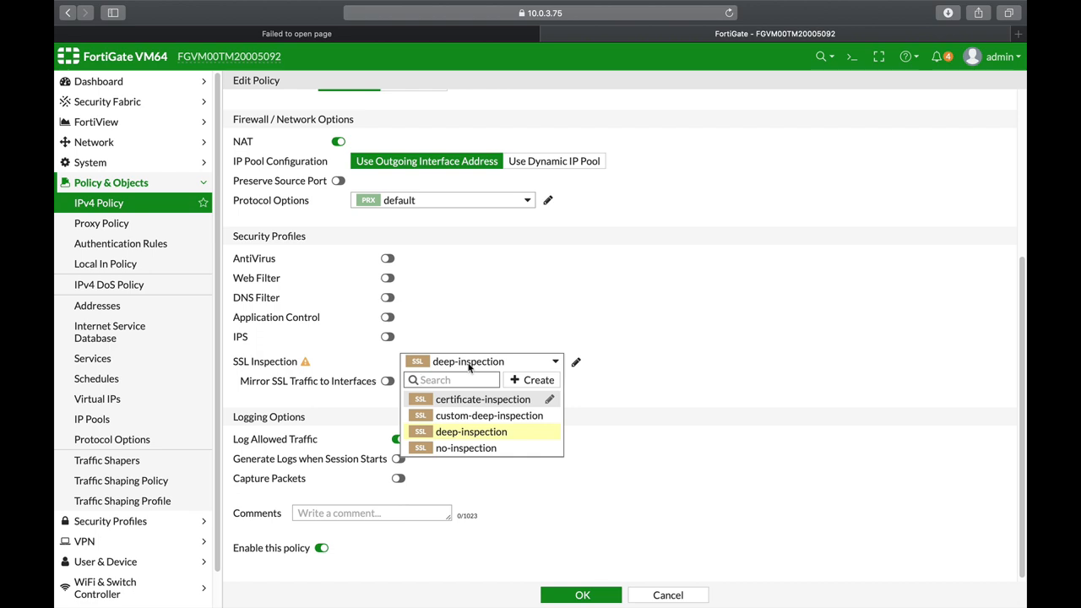
mouse_move(483, 399)
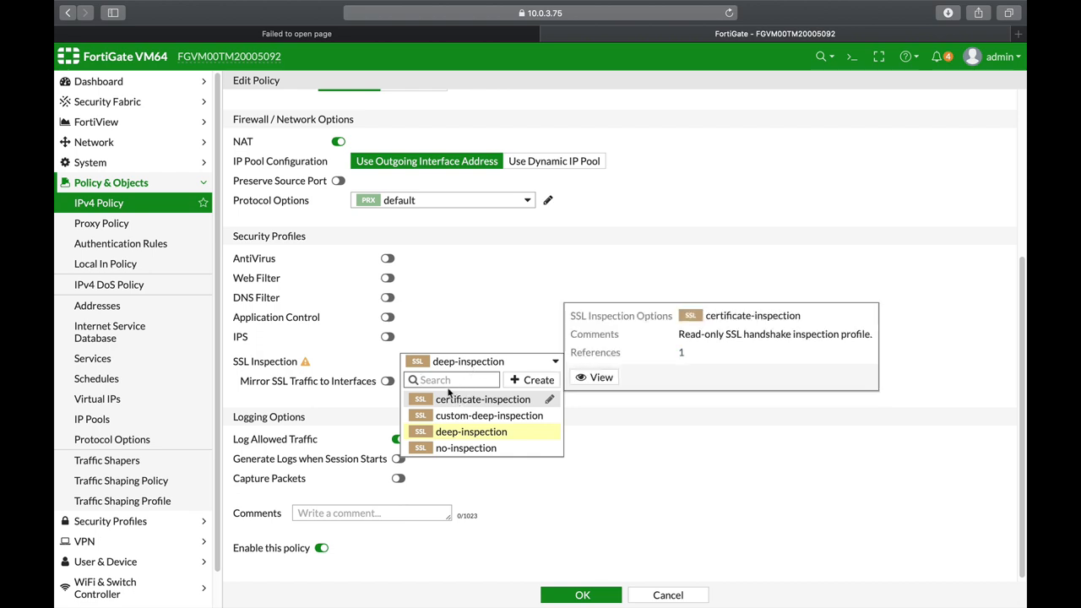
mouse_move(480, 337)
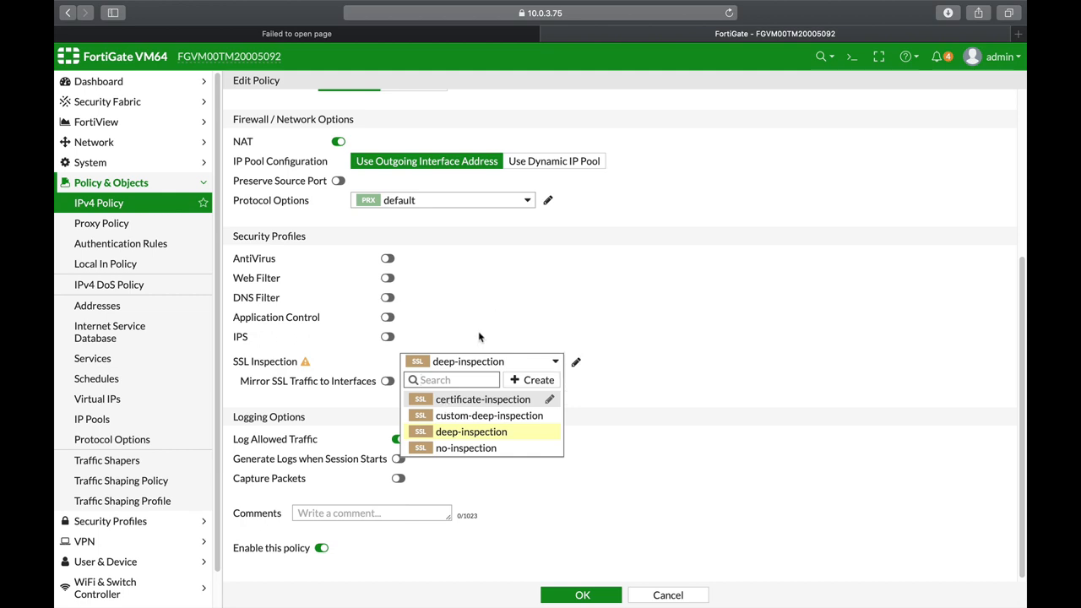
mouse_move(469, 432)
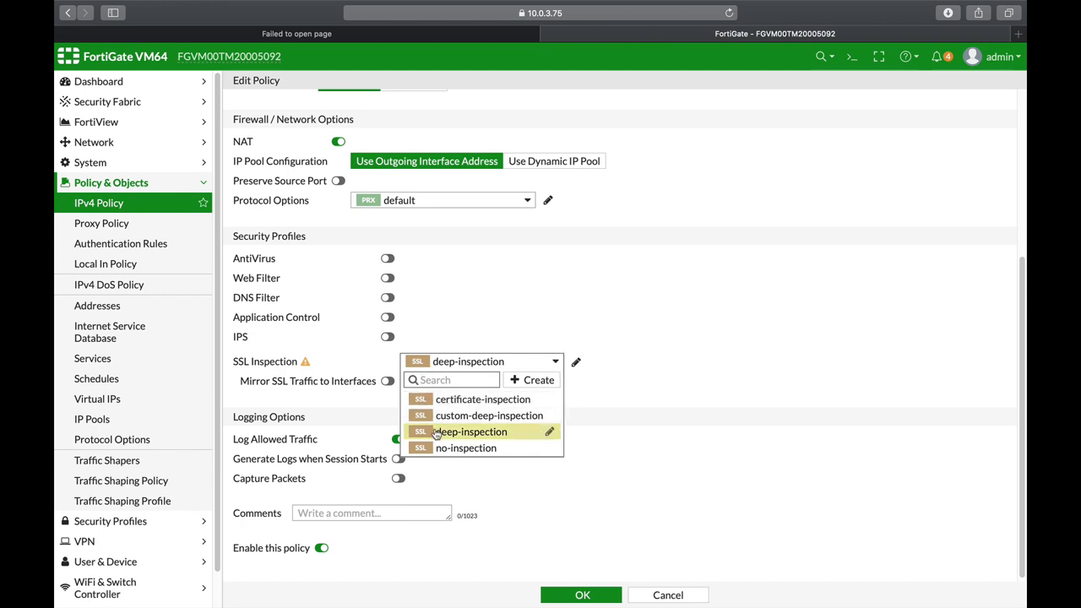
mouse_move(483, 399)
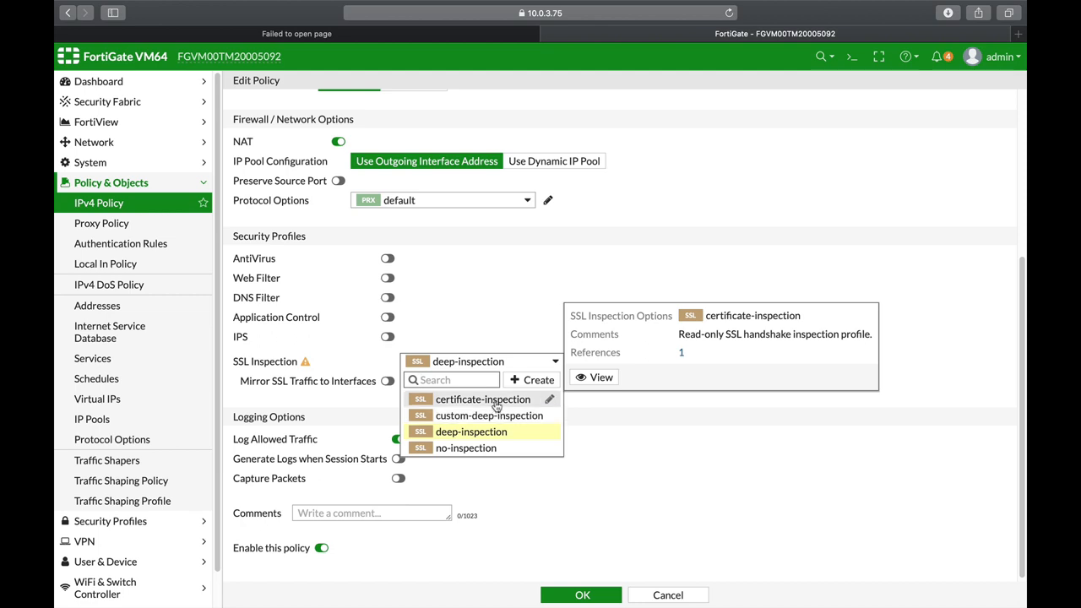
mouse_move(490, 416)
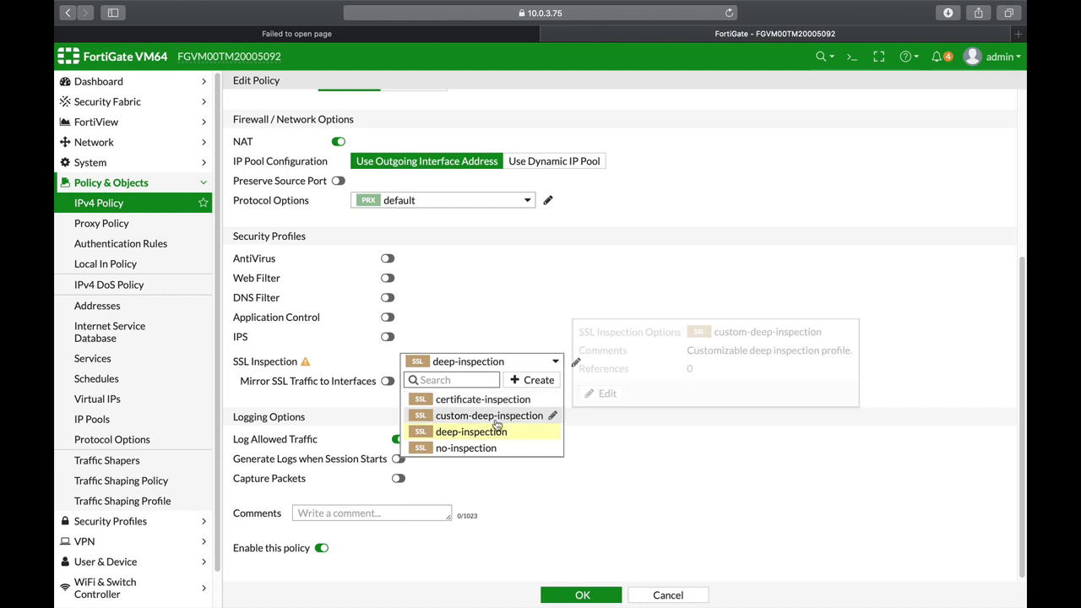